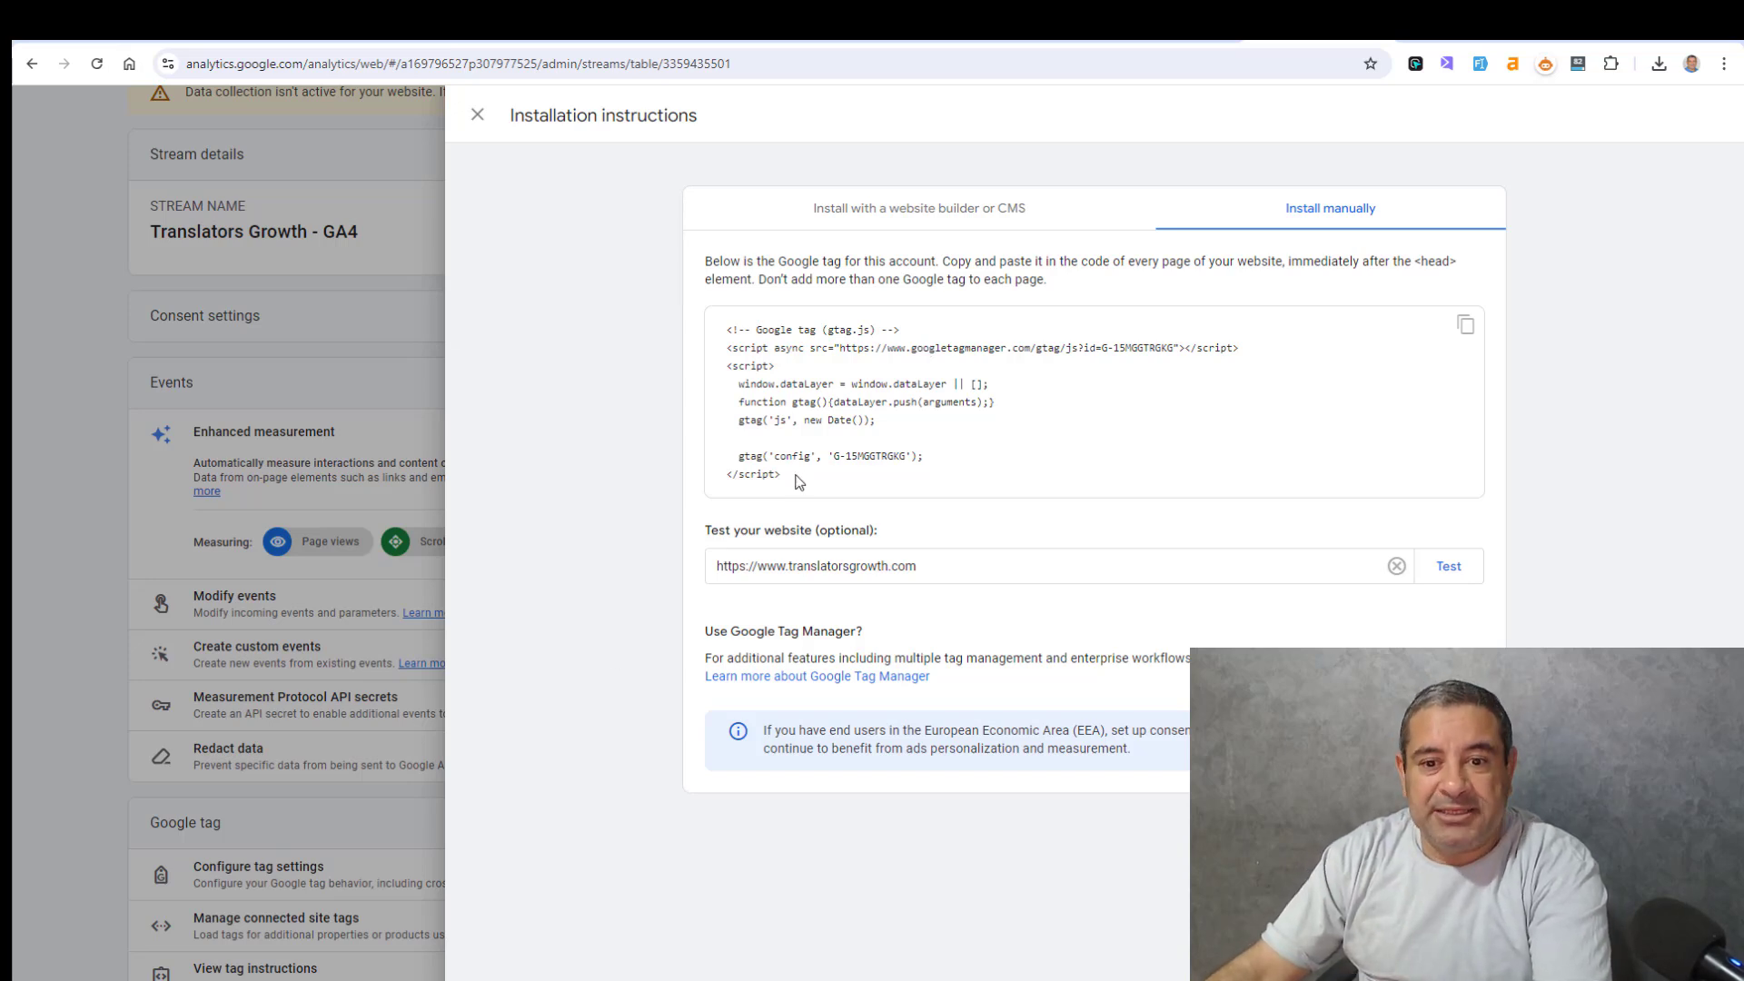
mouse_move(1407, 259)
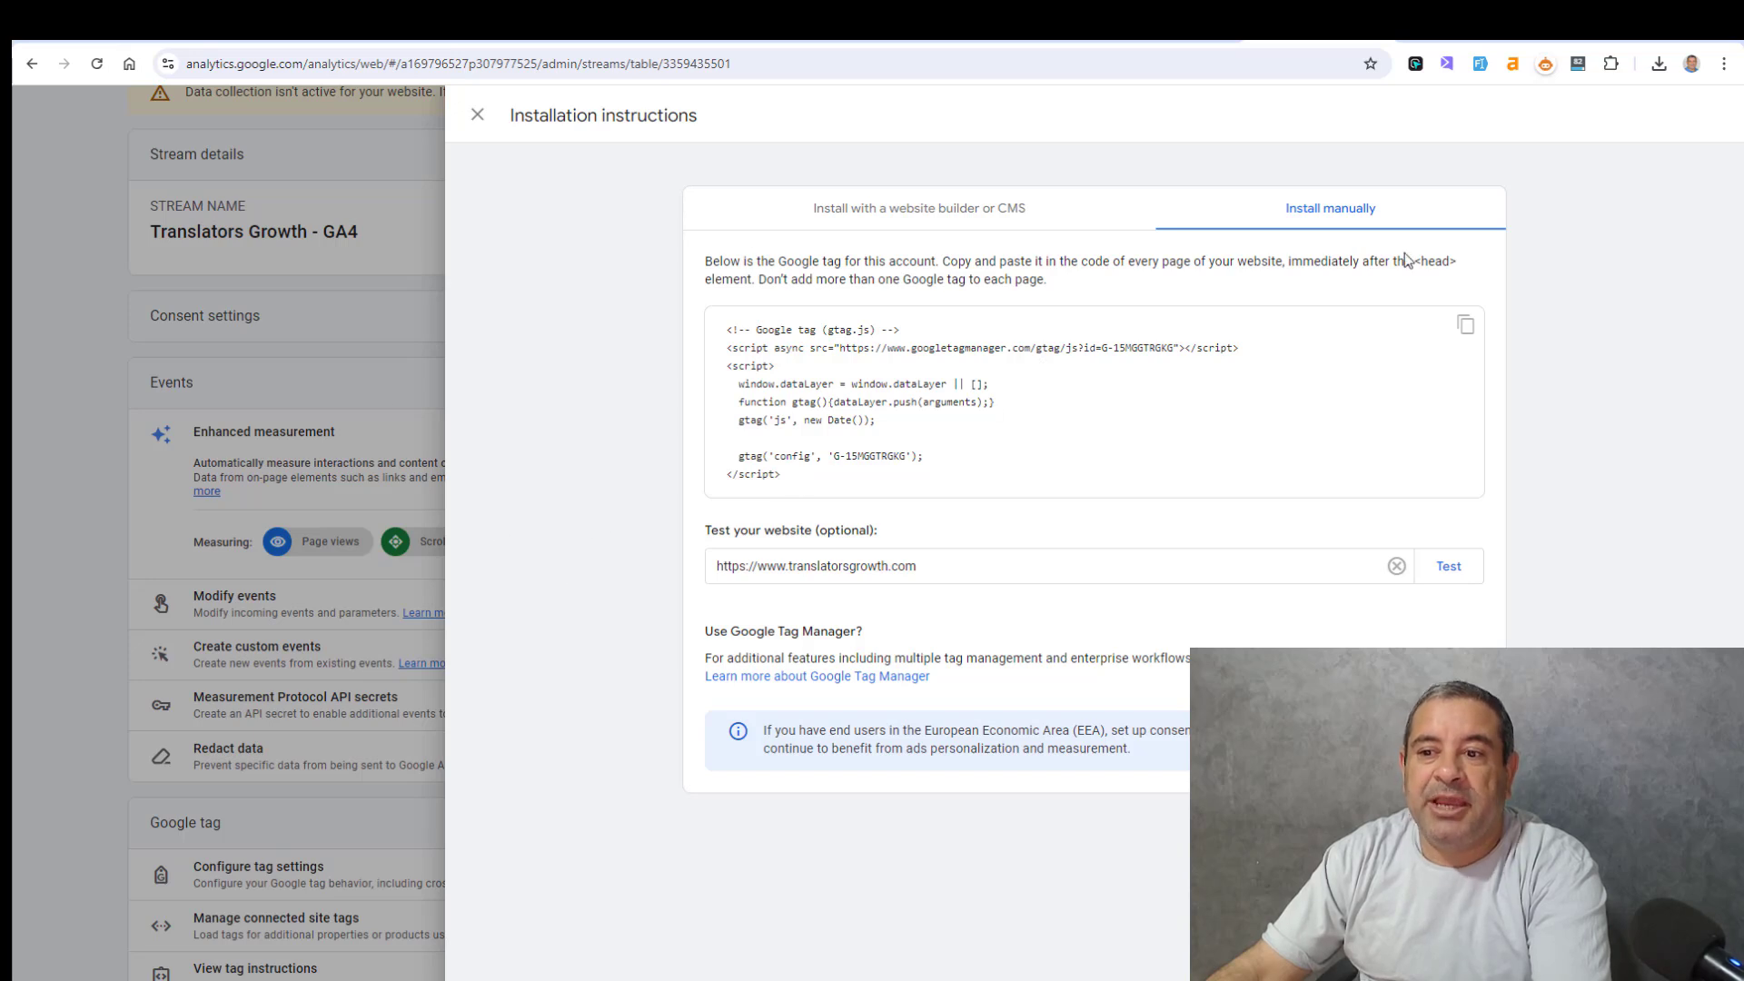
mouse_move(1082, 378)
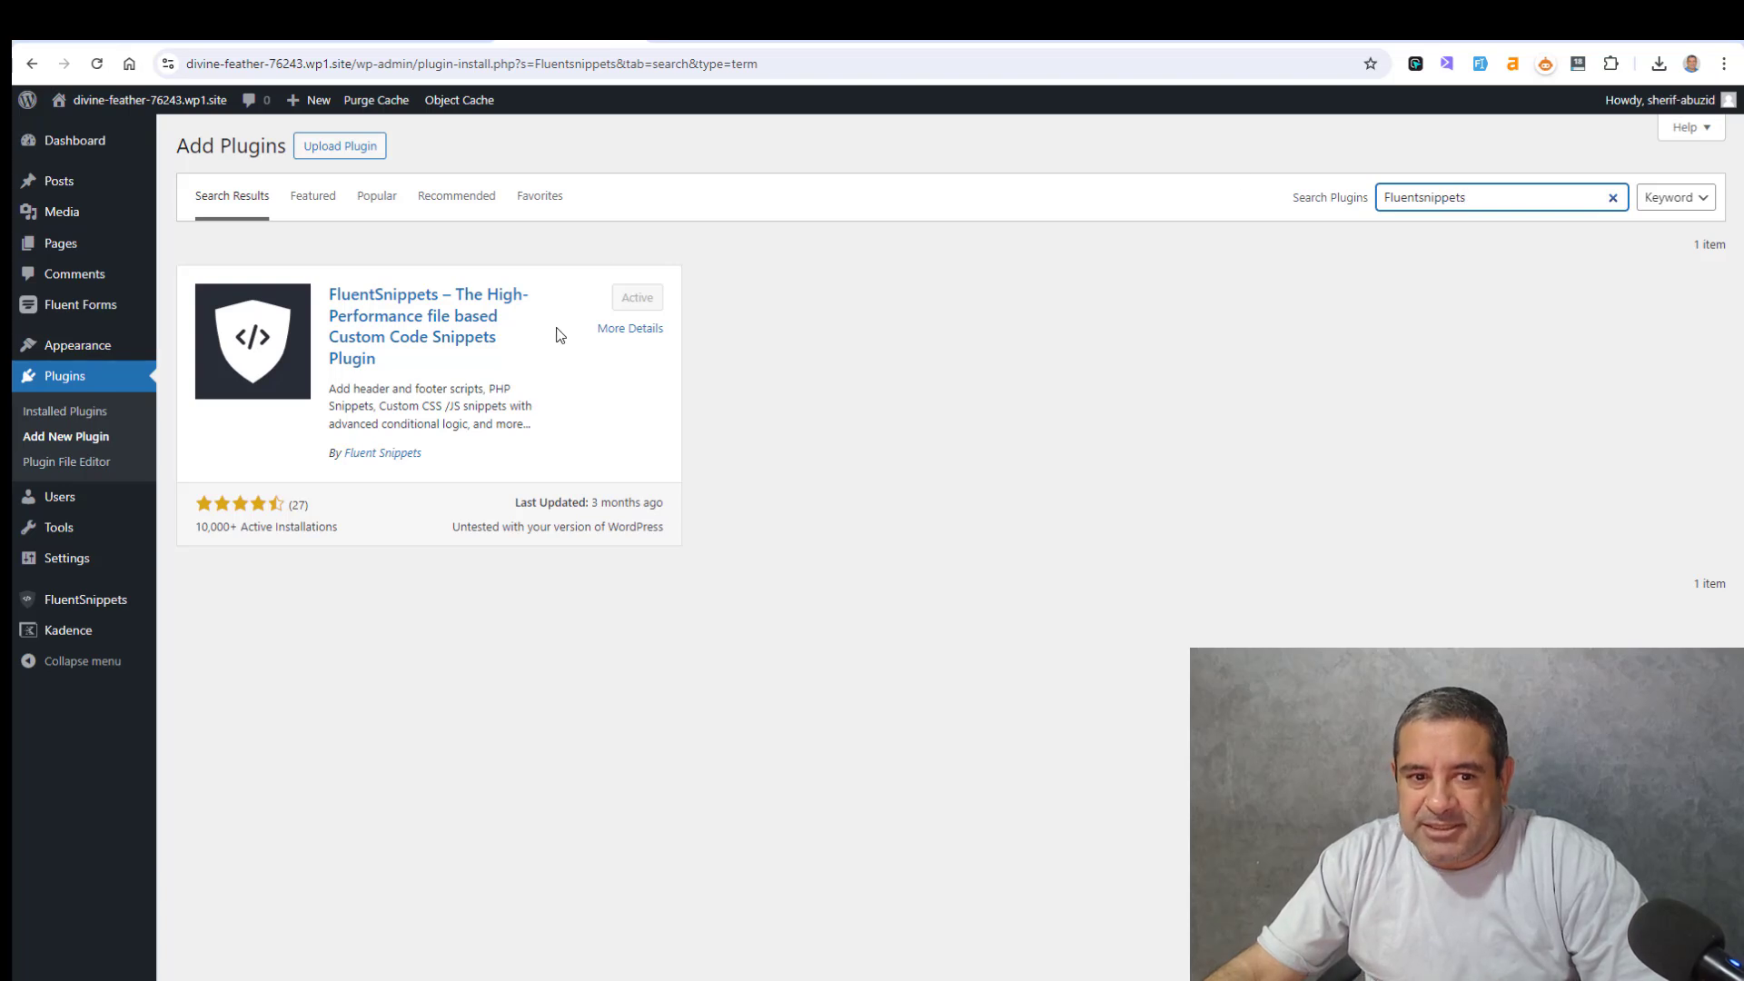
mouse_move(779, 398)
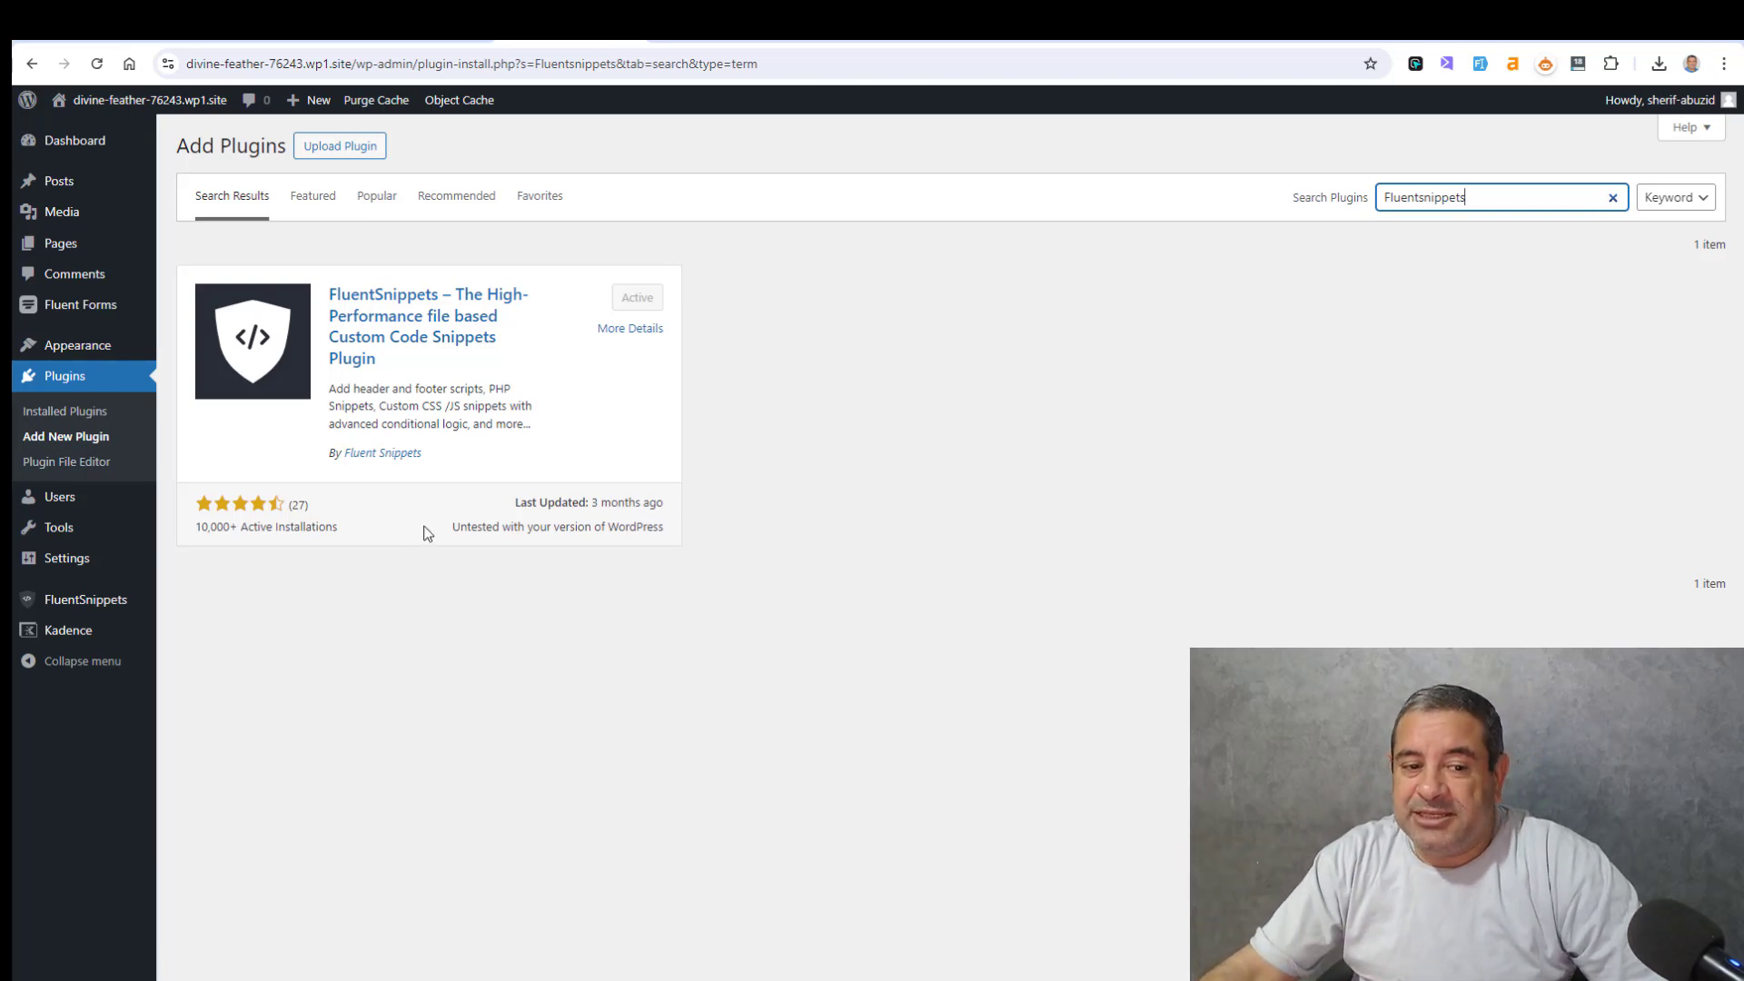
mouse_move(337, 648)
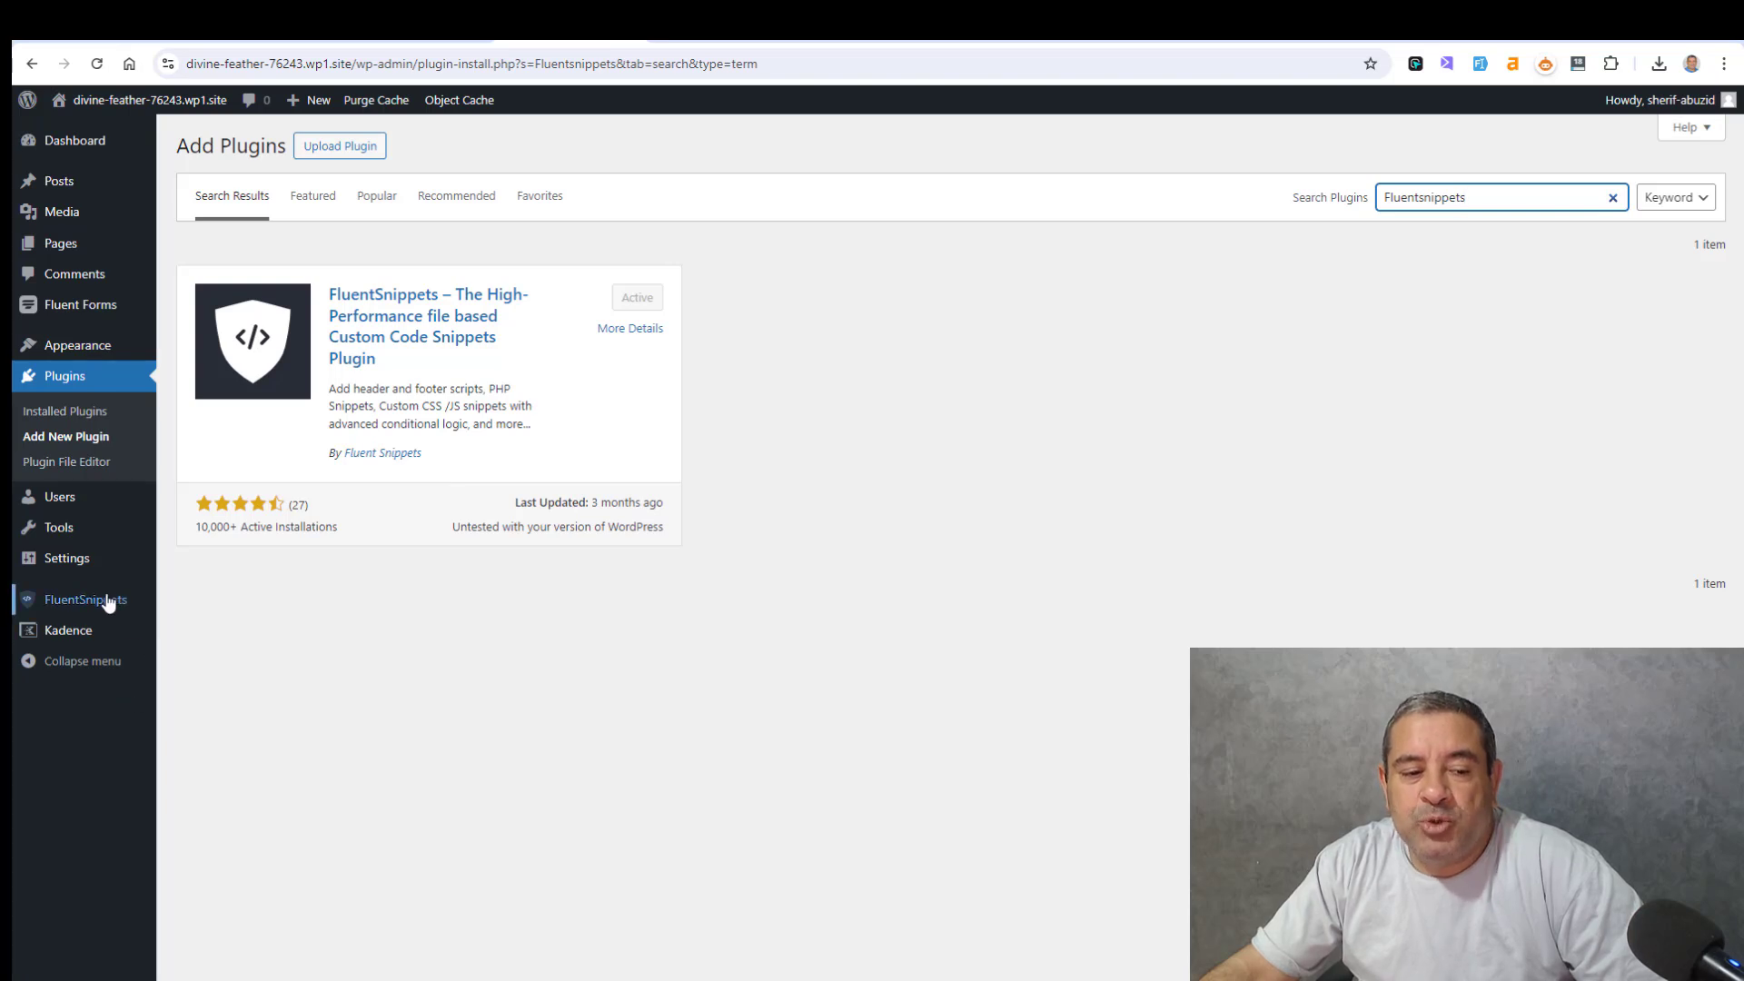
Step: Open FluentSnippets and start creating the first snippet
left_click(85, 598)
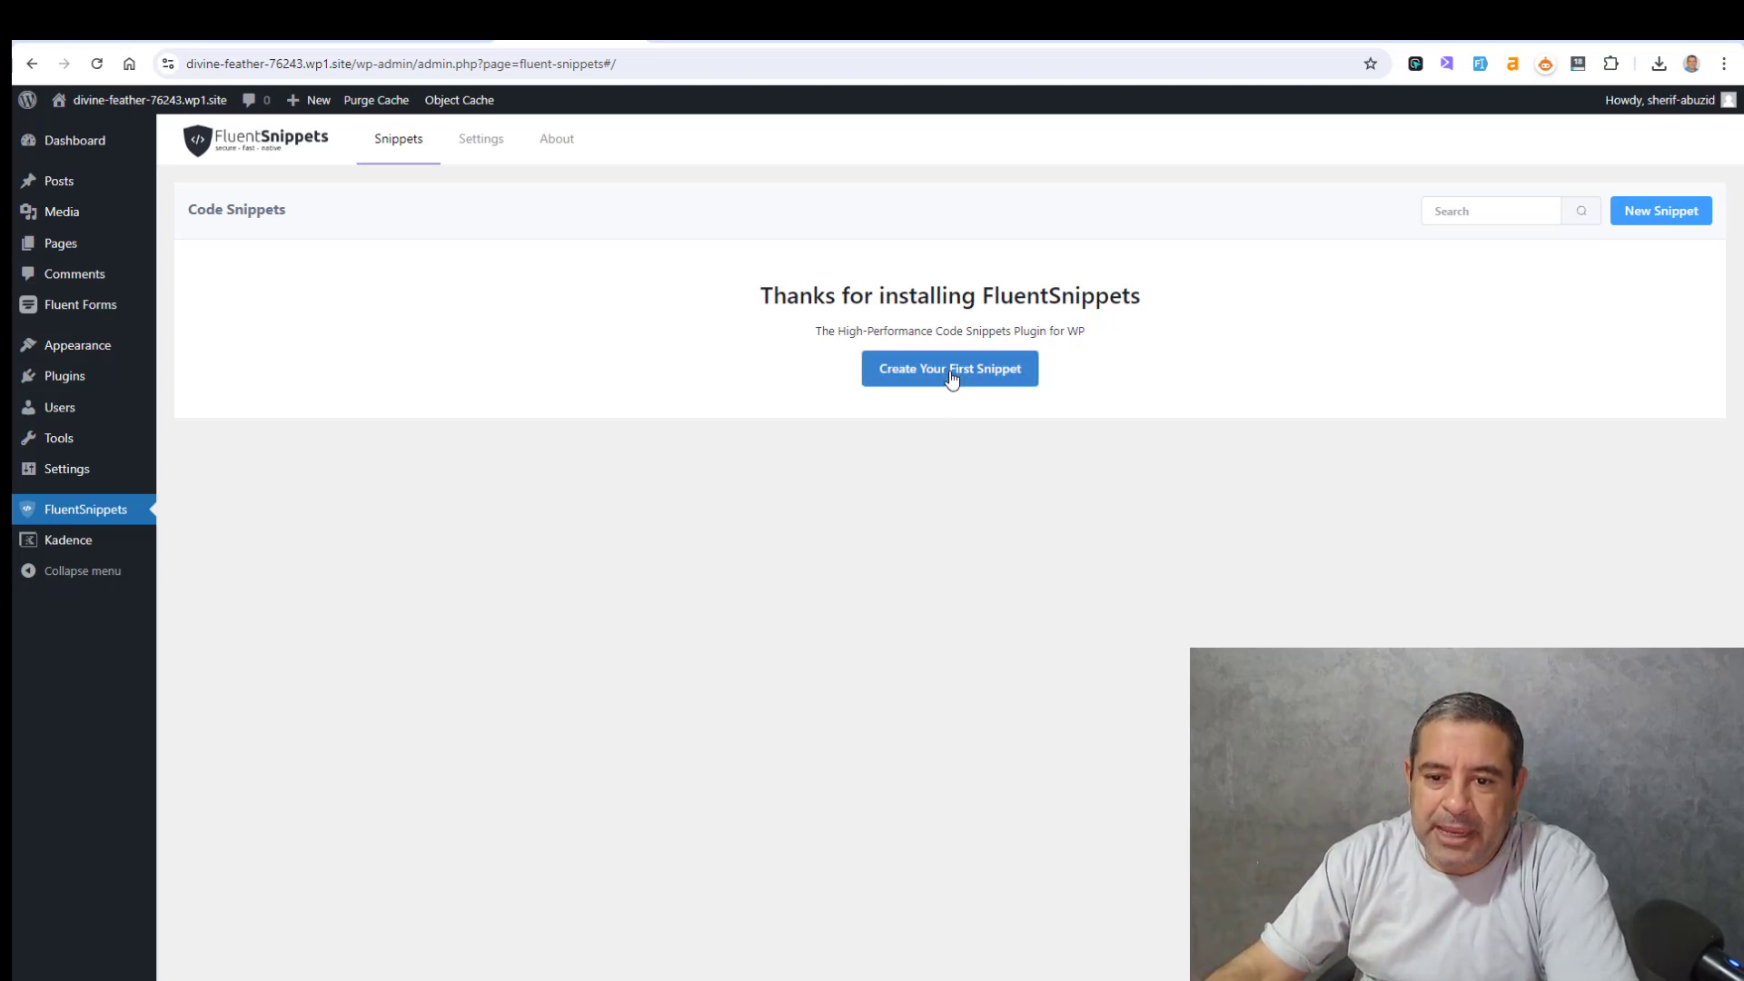
left_click(948, 368)
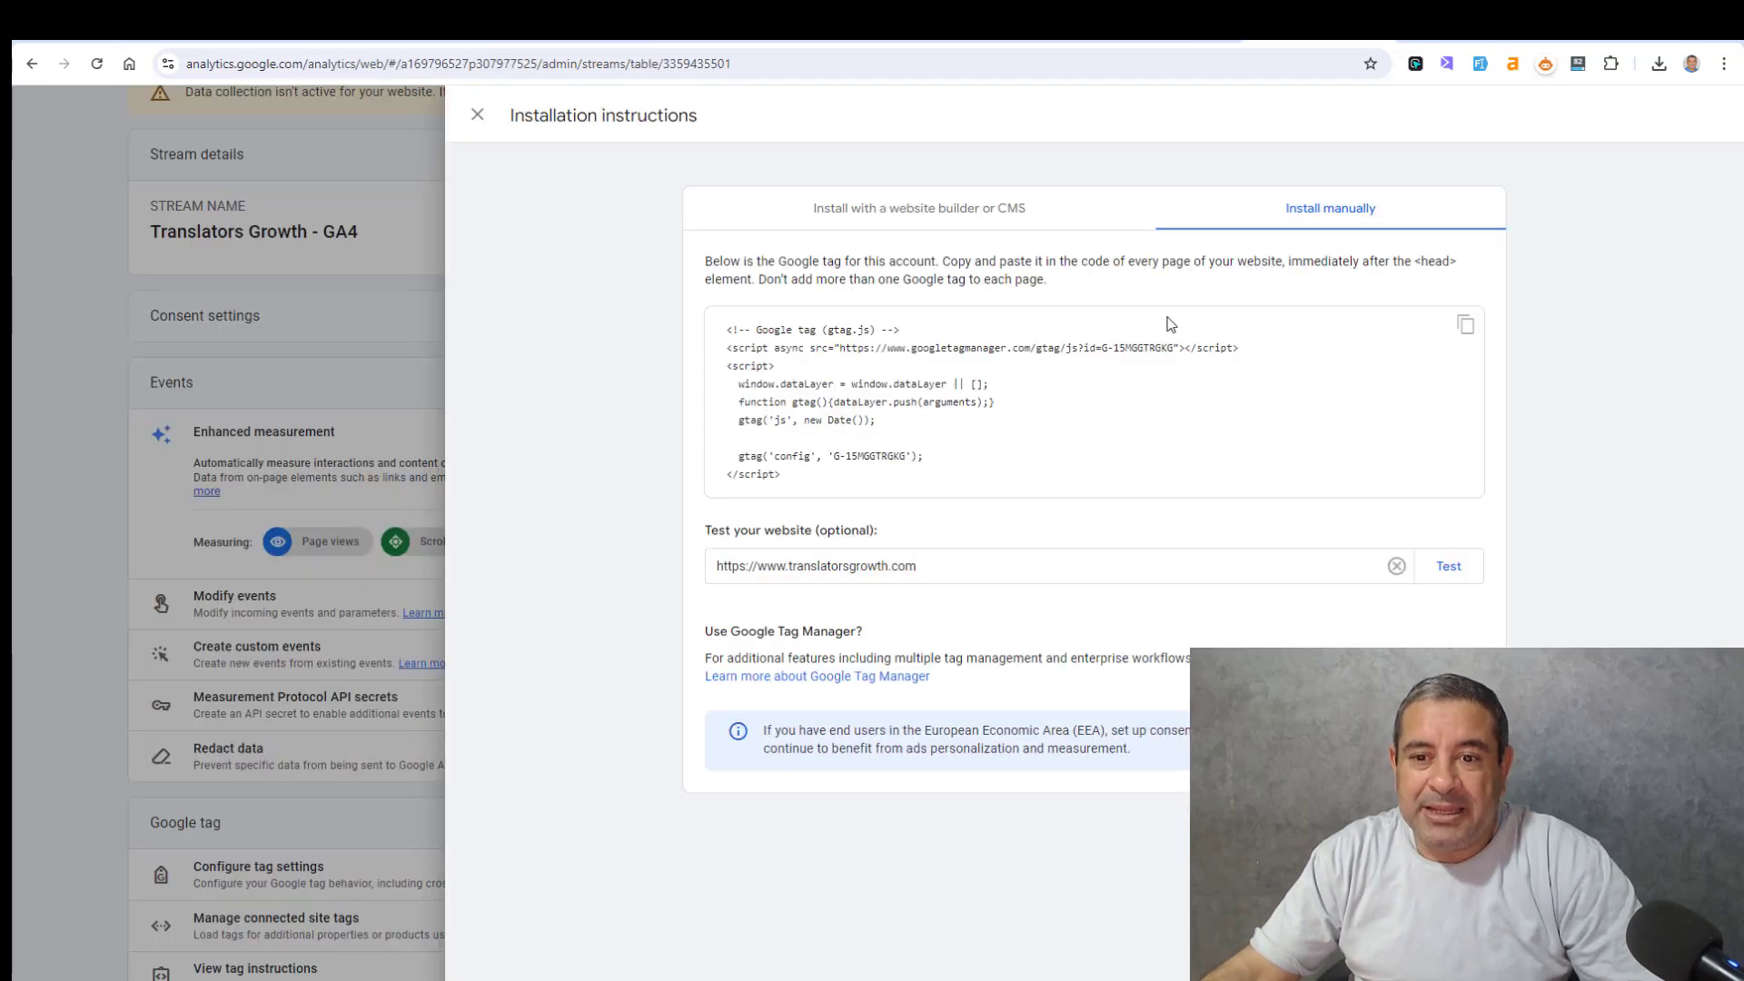
mouse_move(1438, 367)
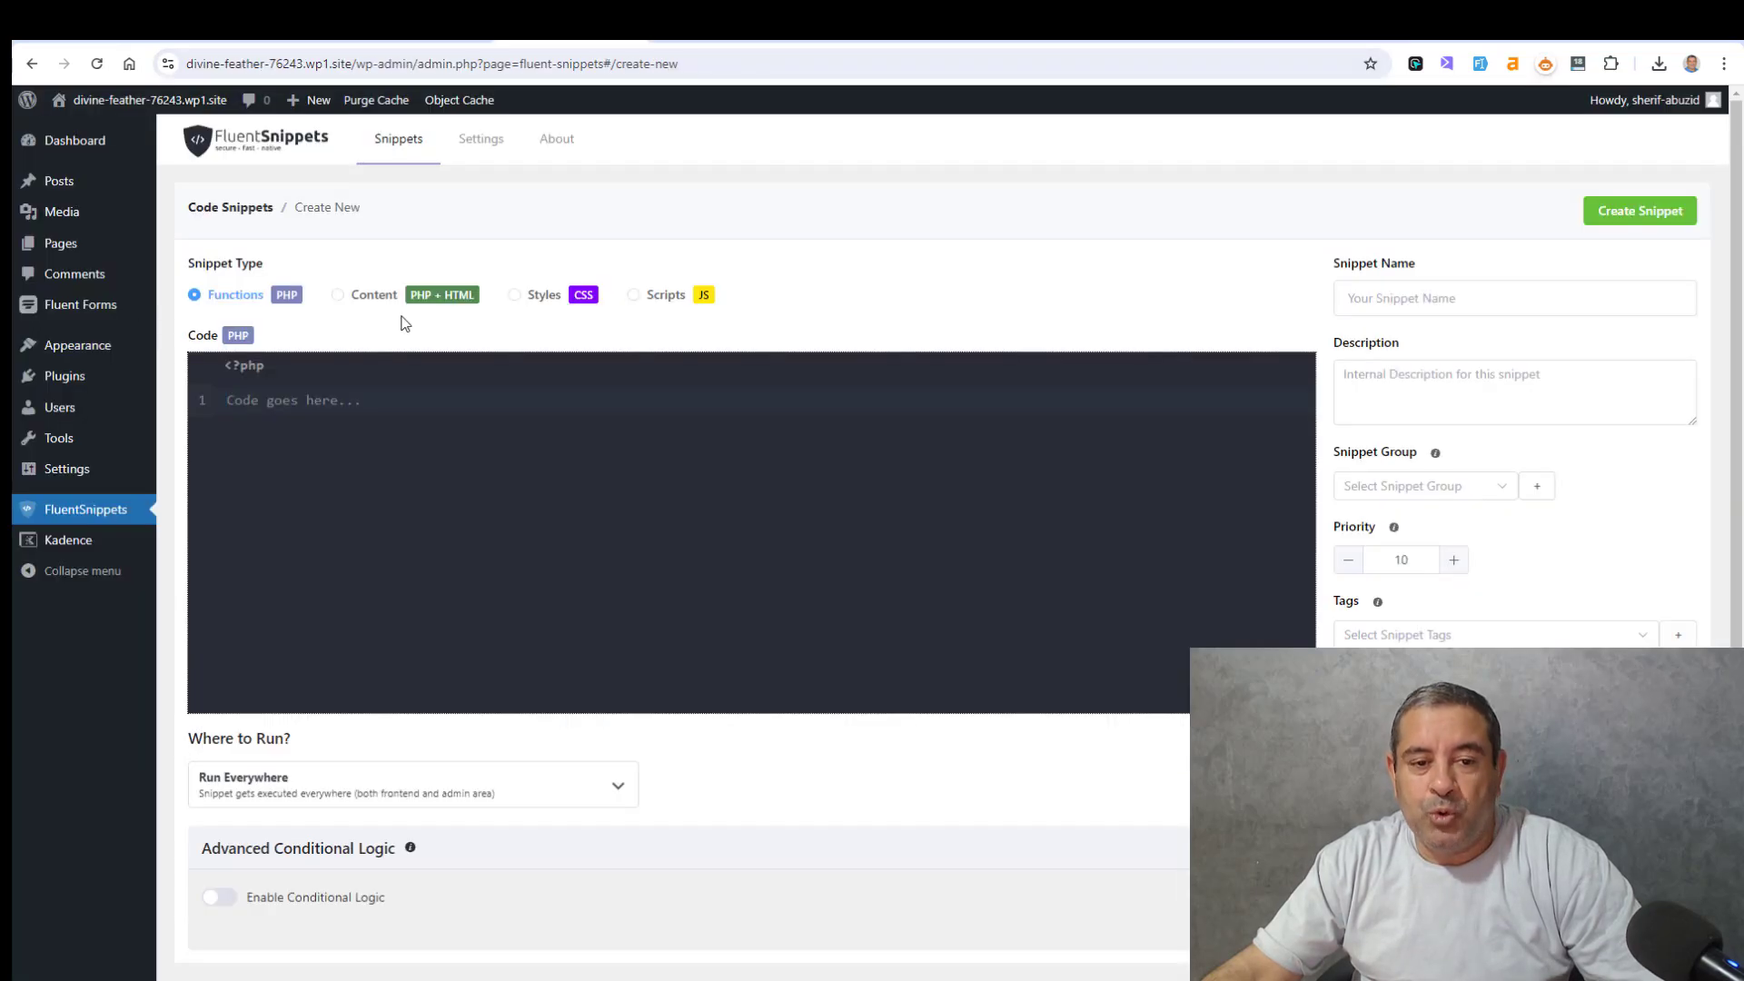
Step: Choose the Content (PHP + HTML) snippet type and name the snippet 'GA 4'
left_click(336, 294)
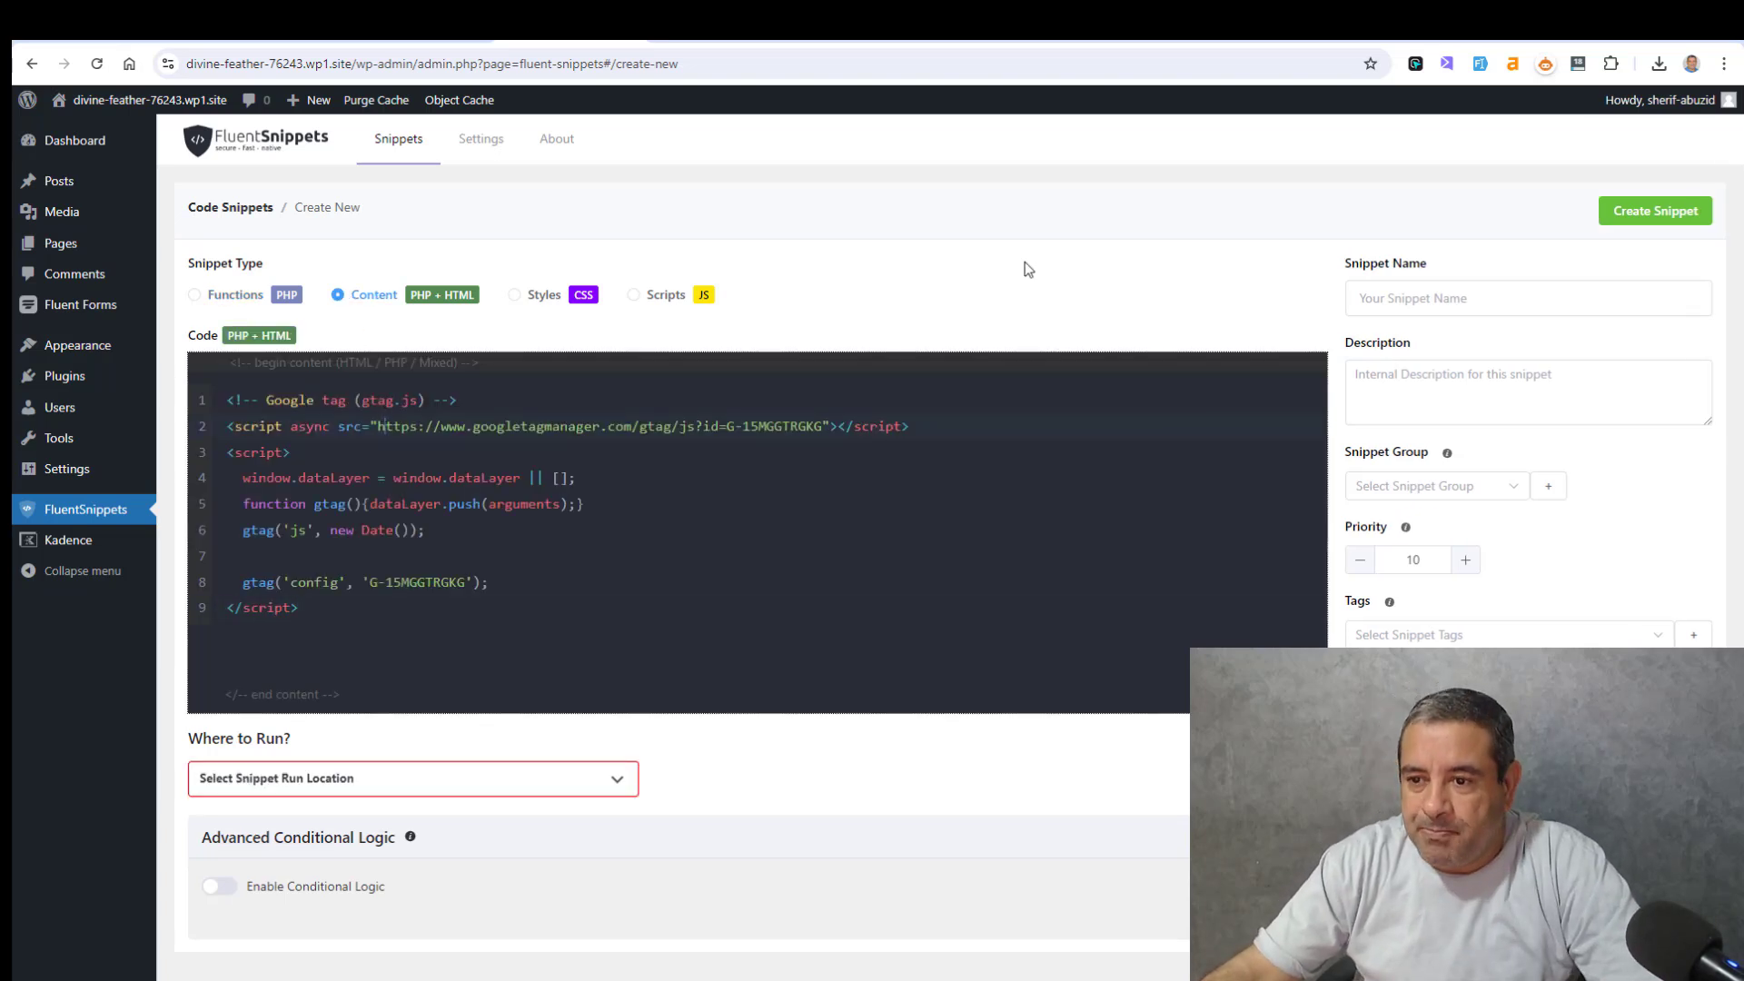
left_click(1526, 298)
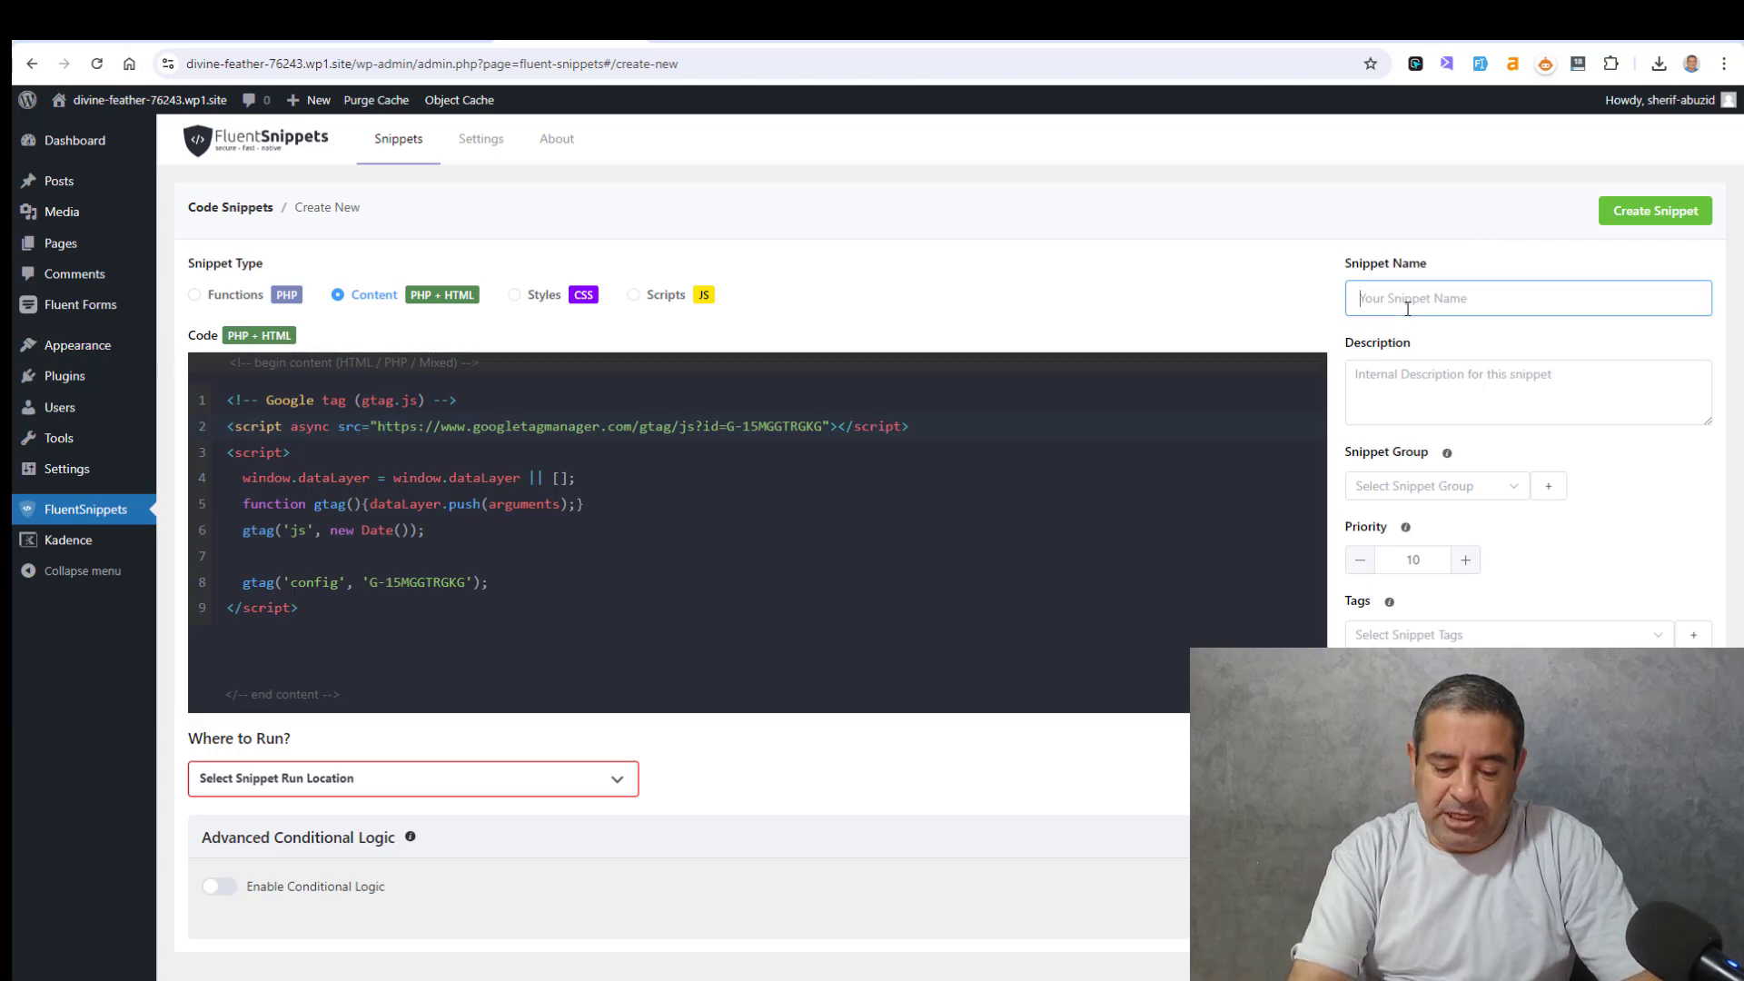
type("GA")
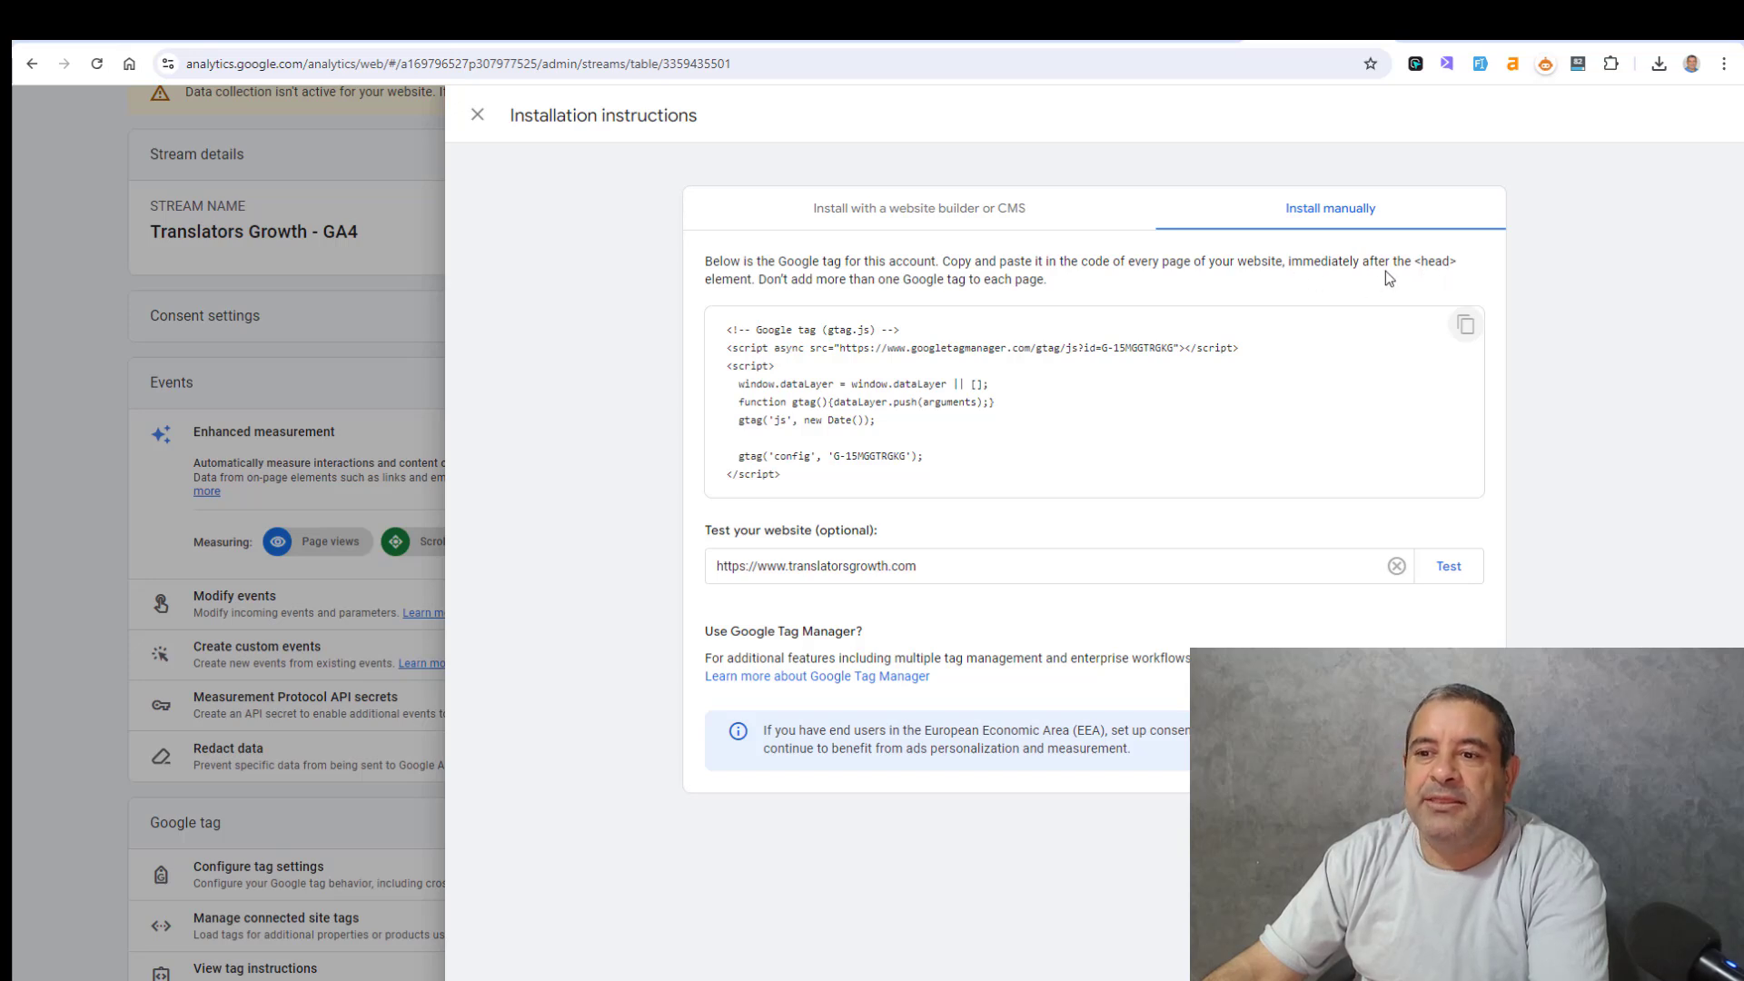
mouse_move(808, 289)
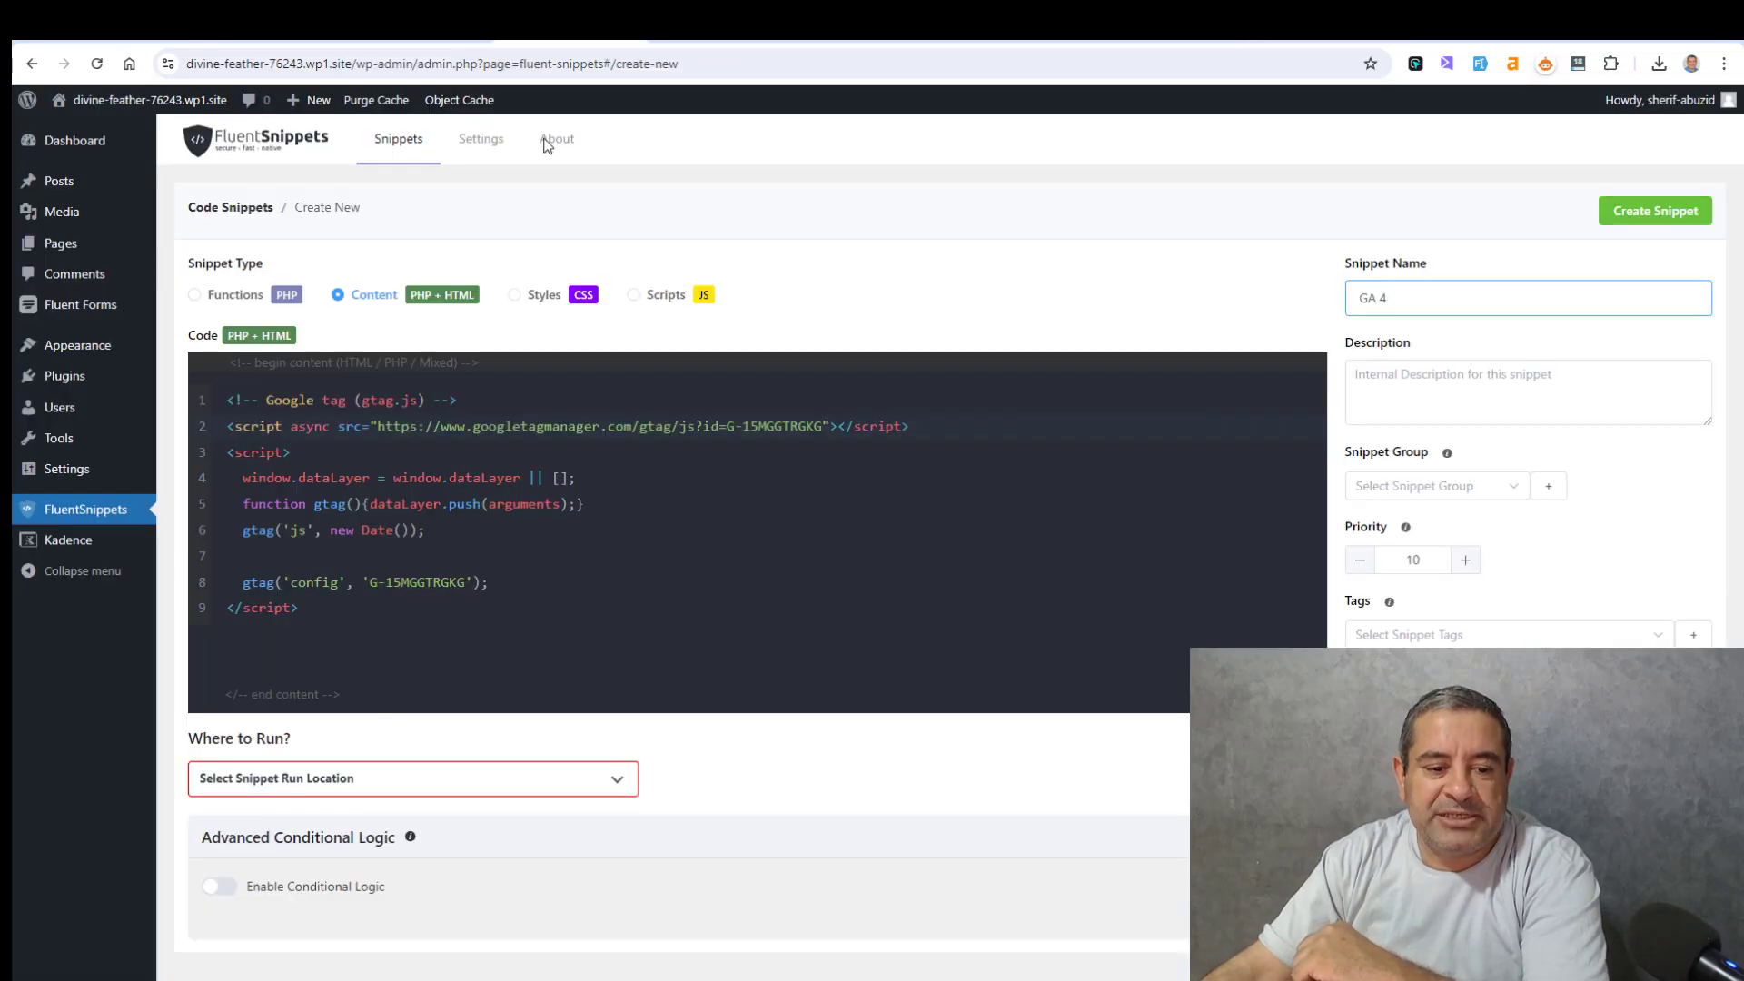
Step: Set Where to Run to Site Wide Header and create the GA 4 snippet
left_click(411, 778)
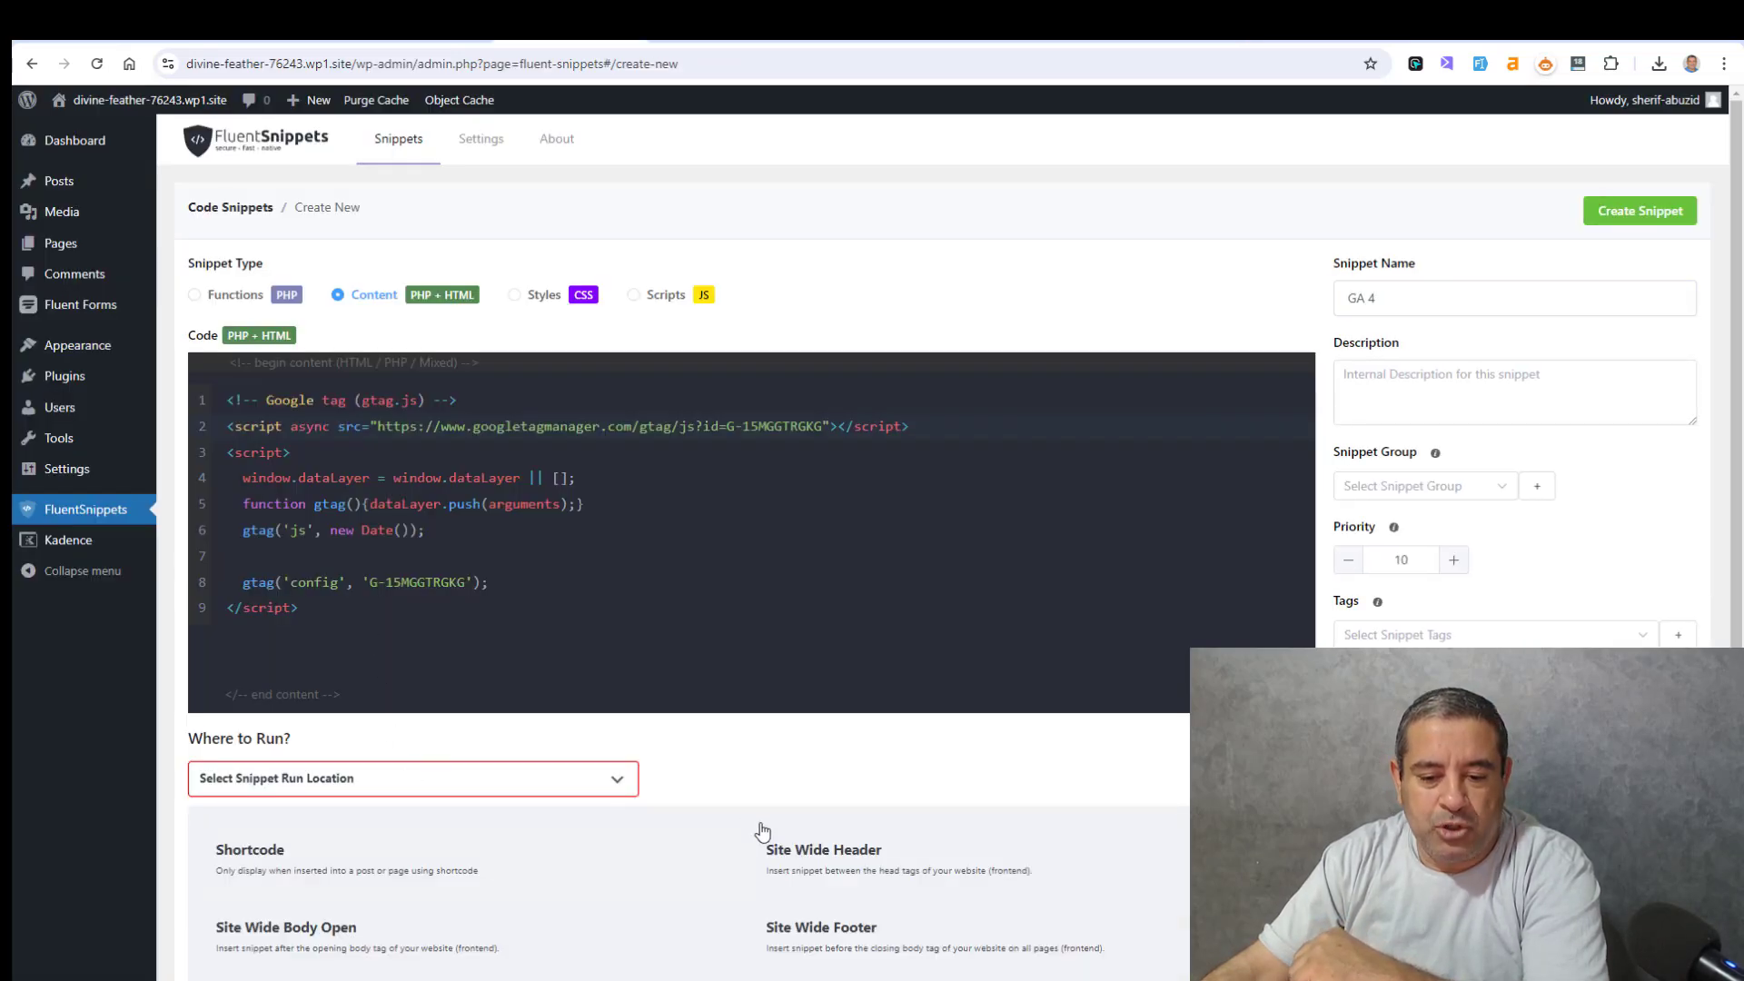
mouse_move(797, 872)
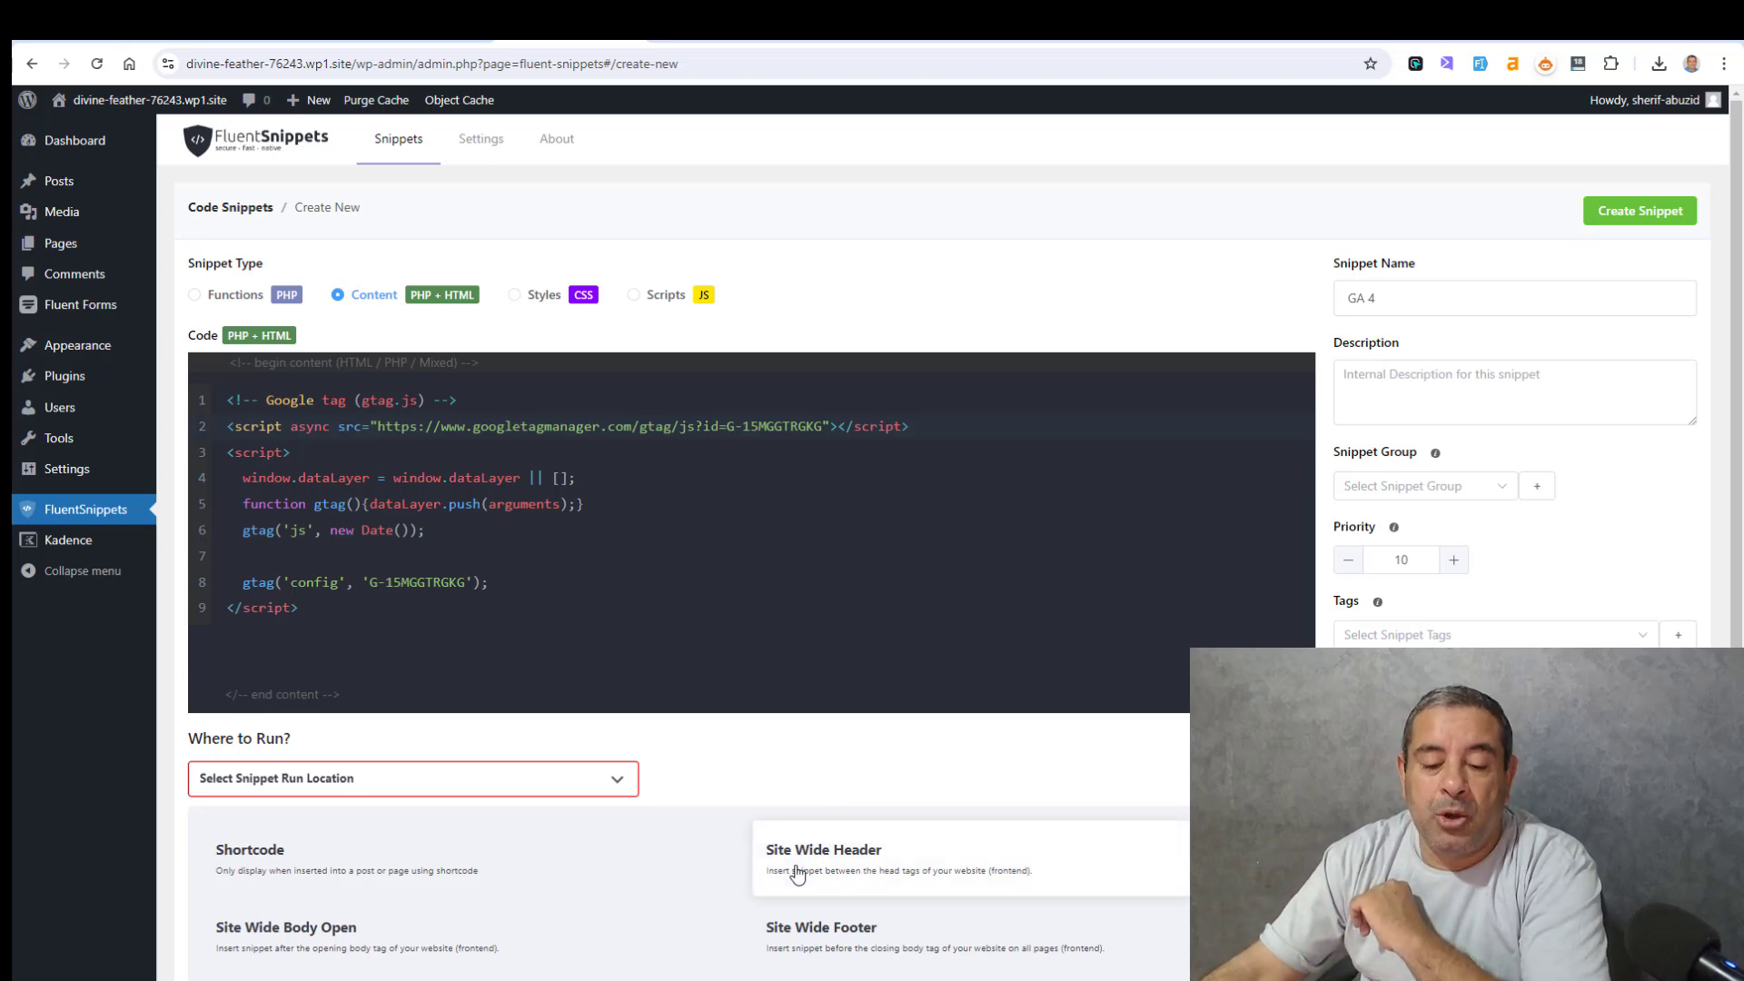
left_click(823, 856)
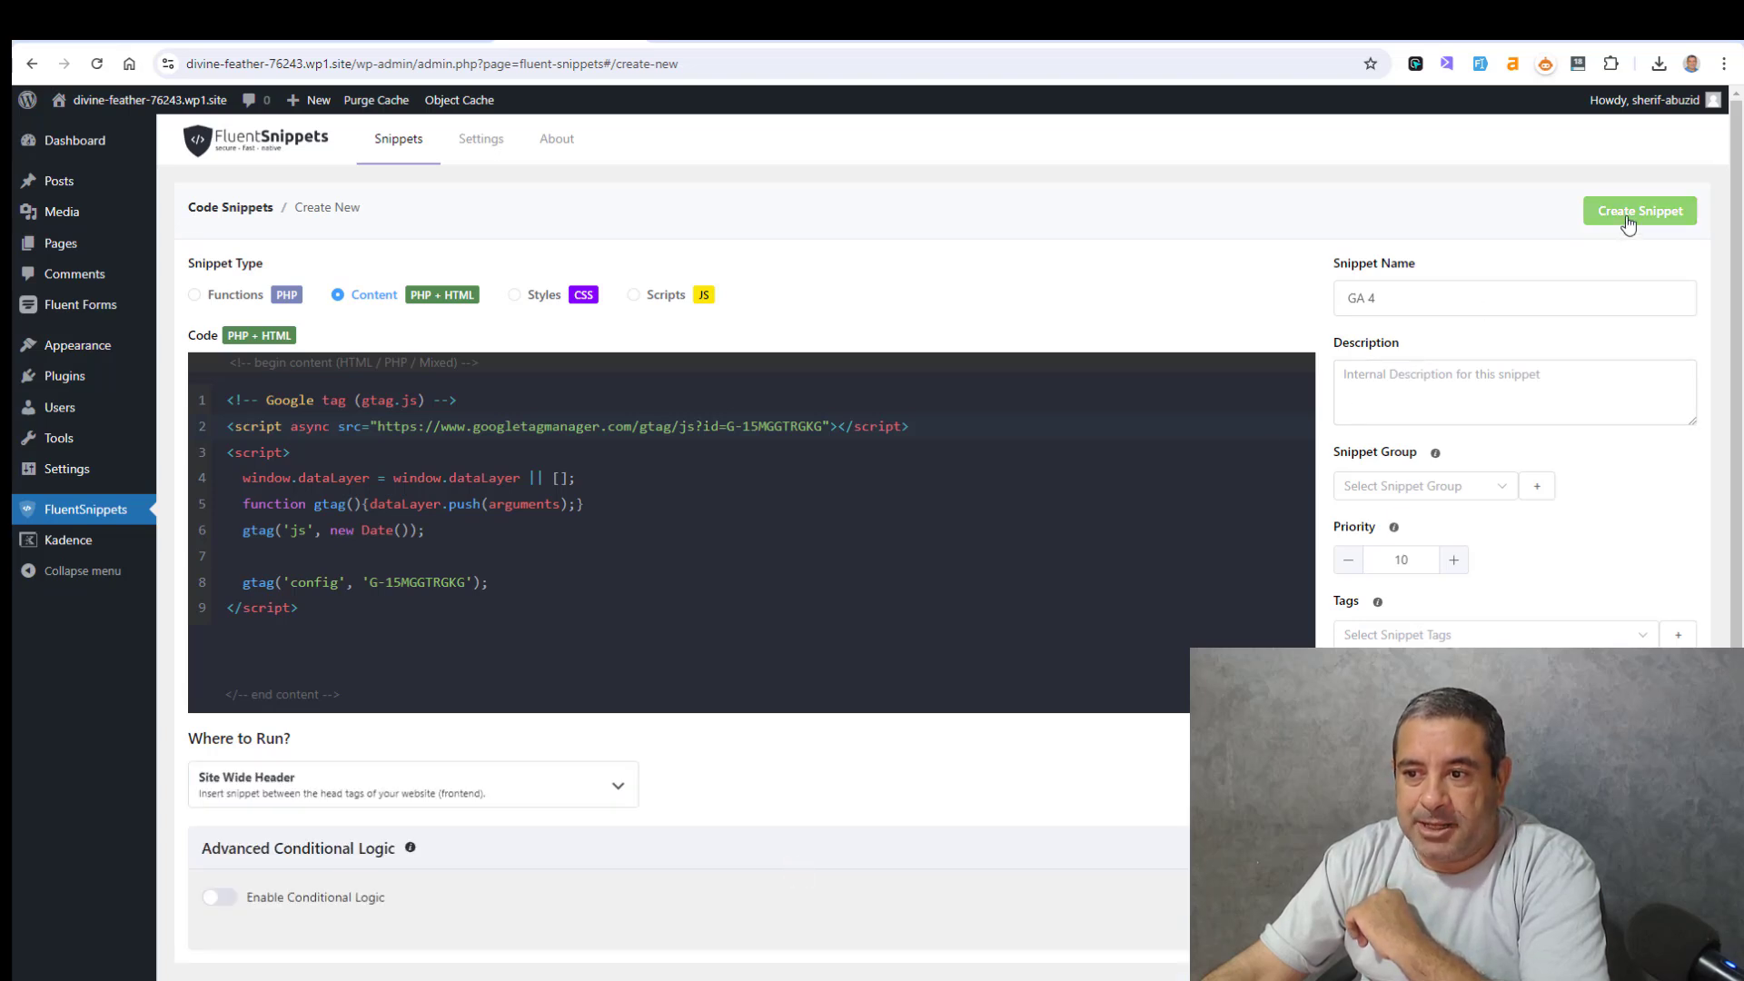
left_click(1639, 209)
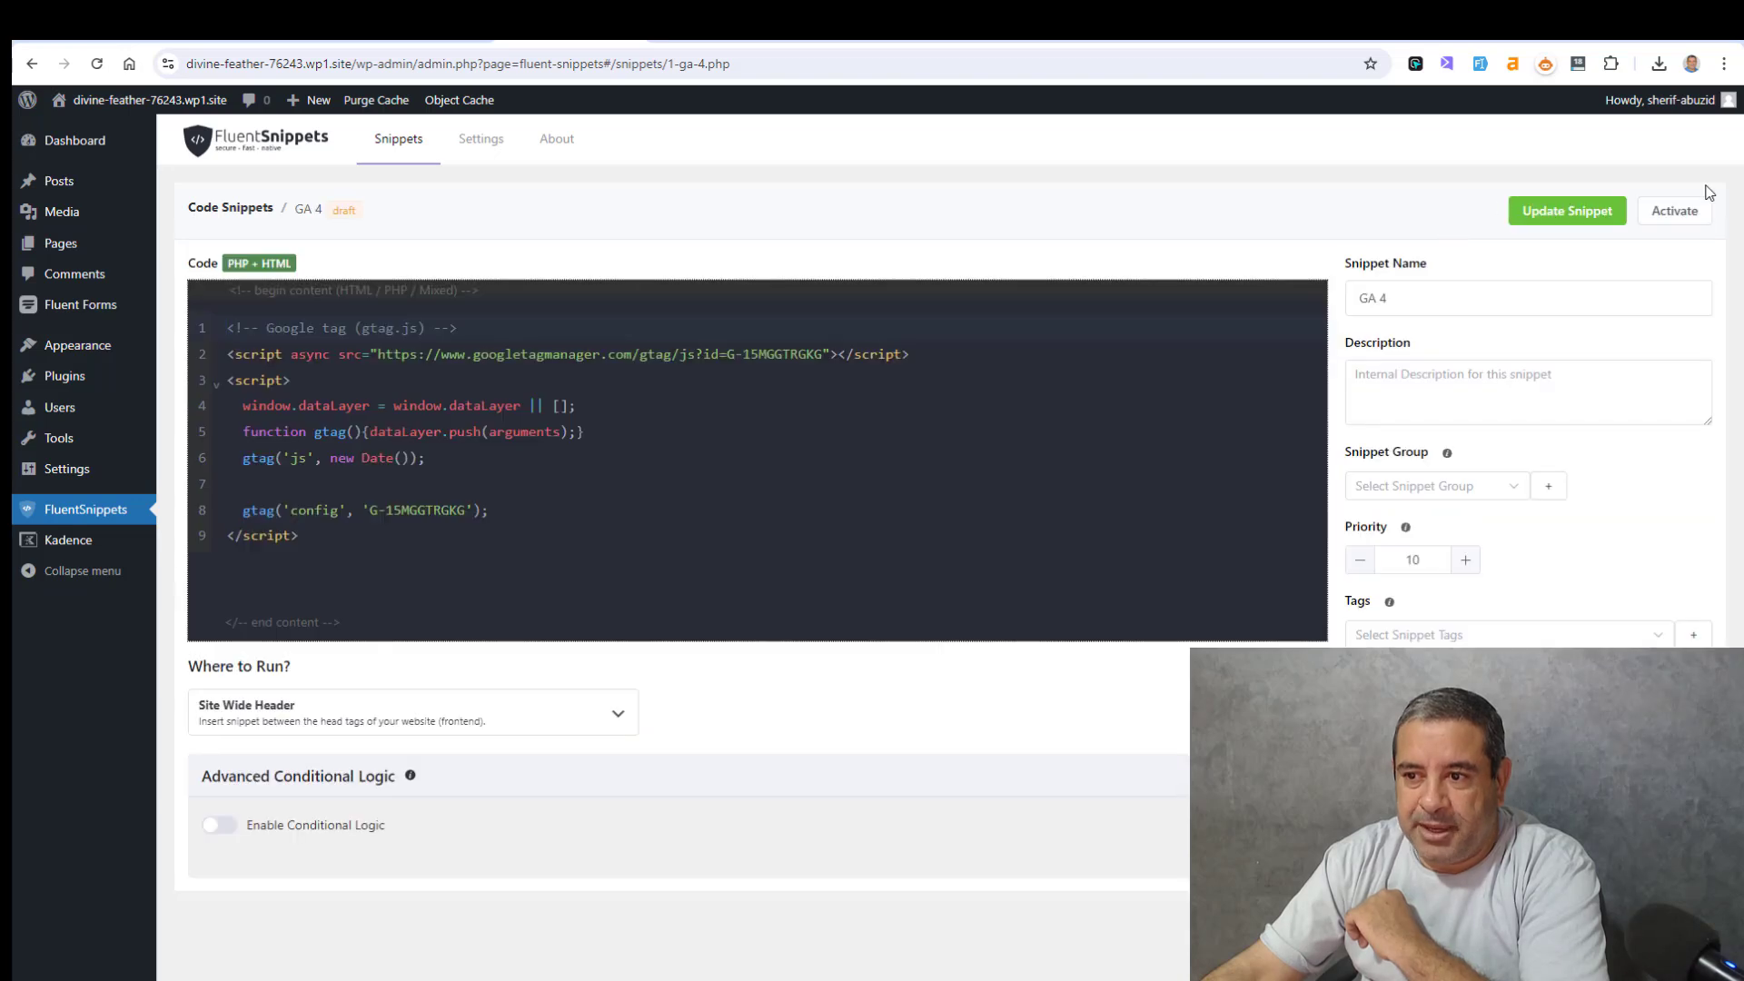
Step: Activate the GA 4 snippet
left_click(1674, 209)
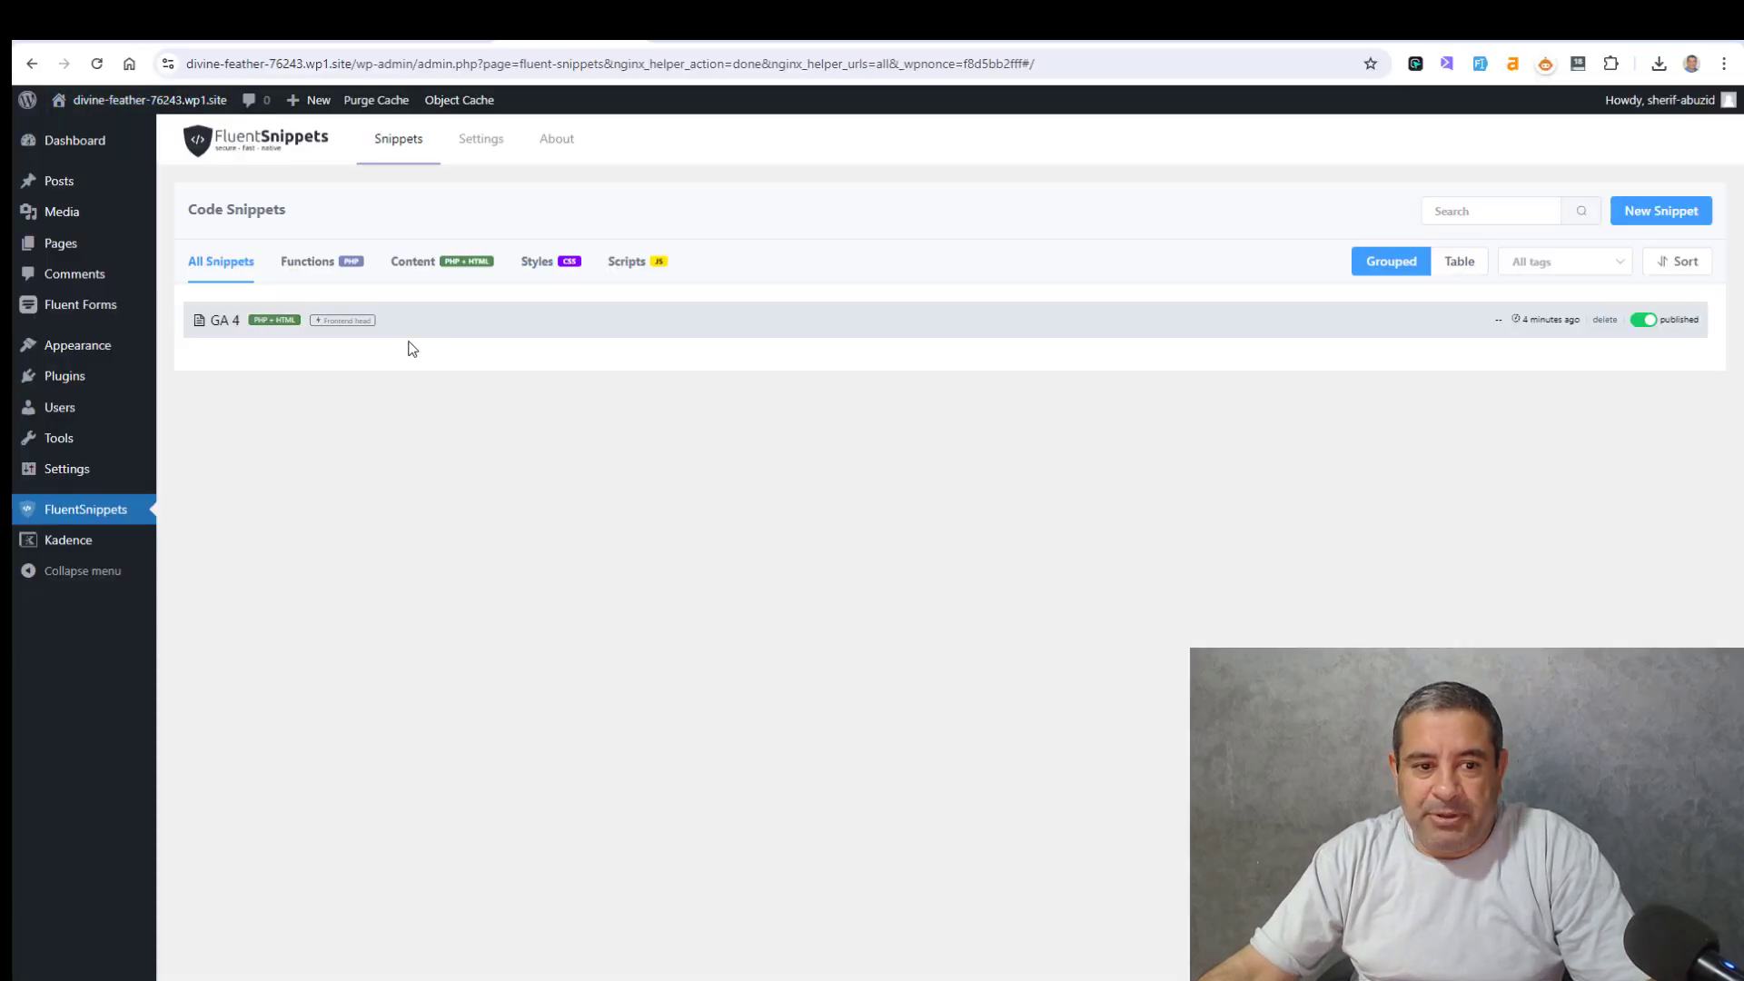
mouse_move(282, 333)
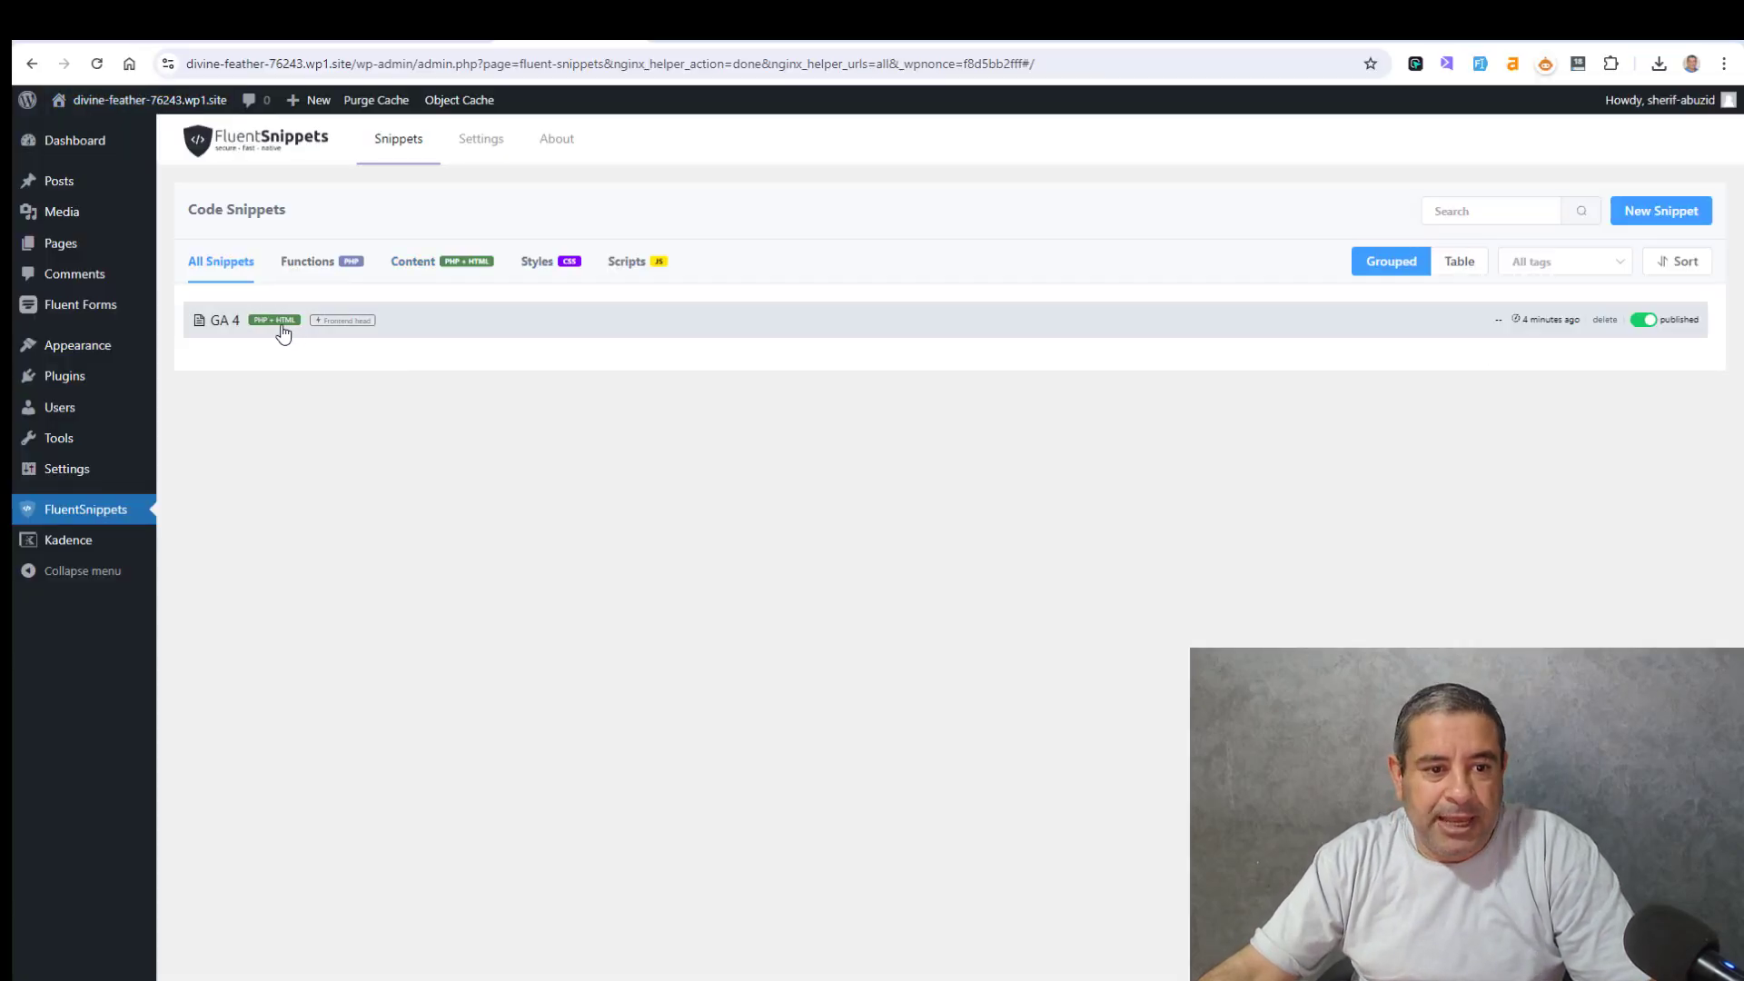
left_click(224, 321)
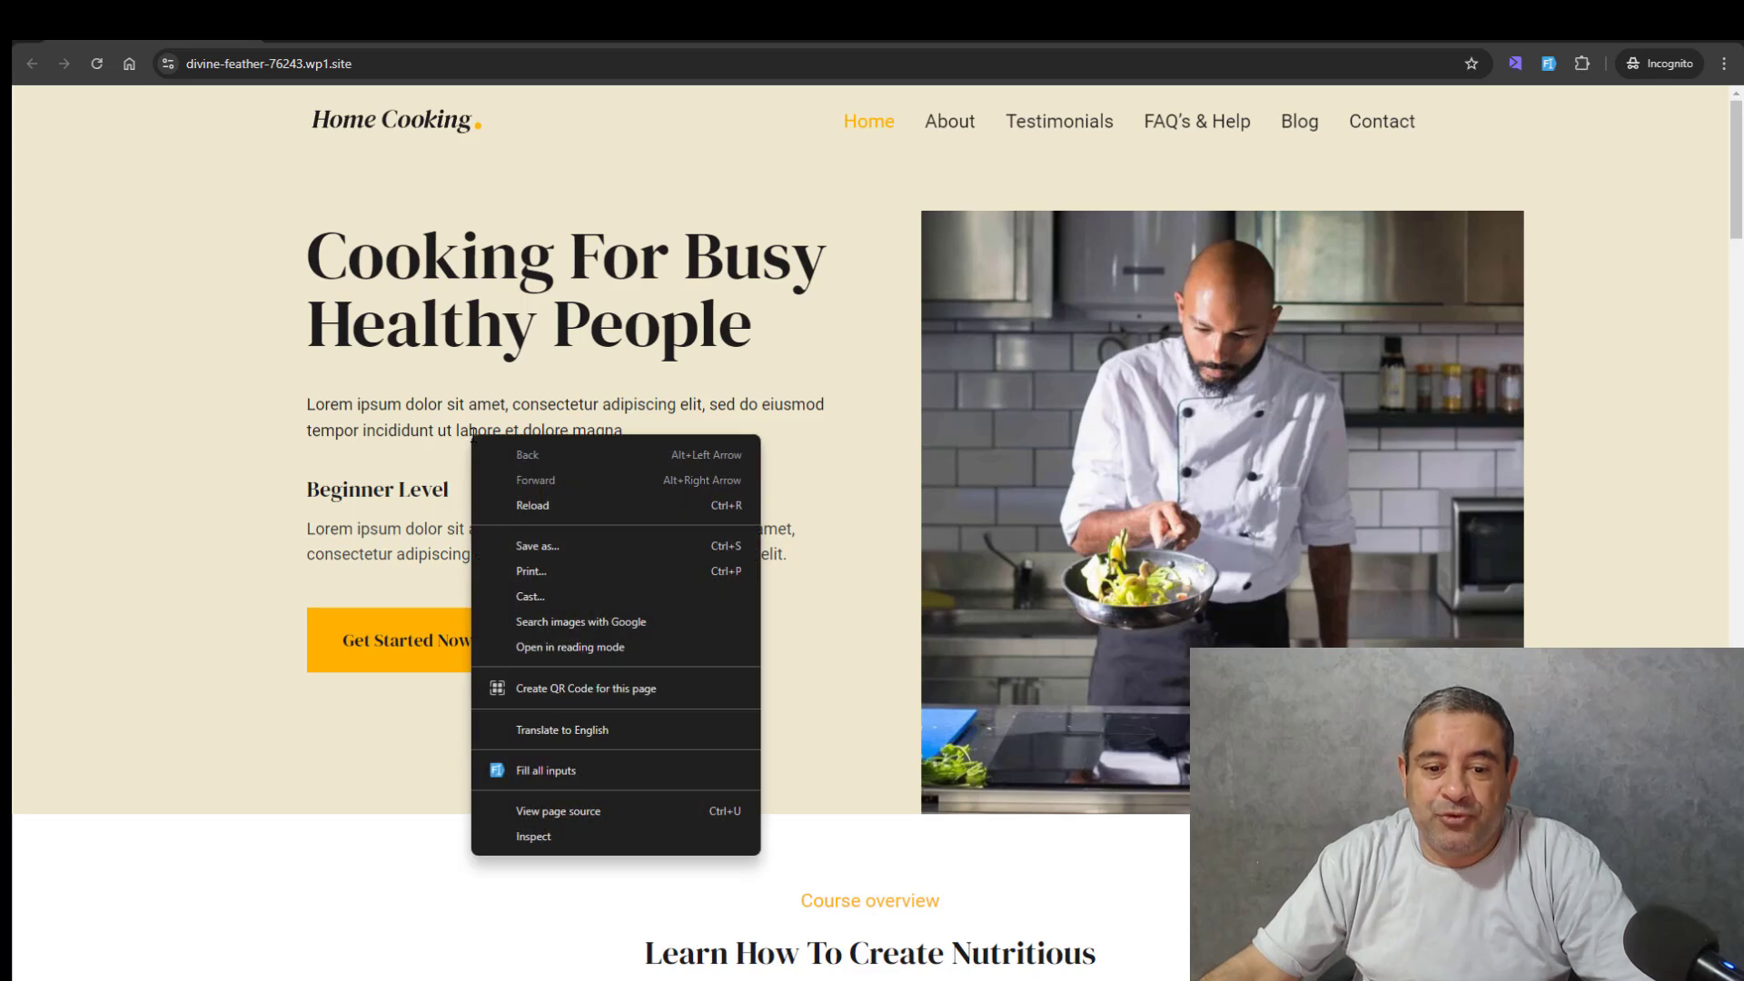
mouse_move(559, 813)
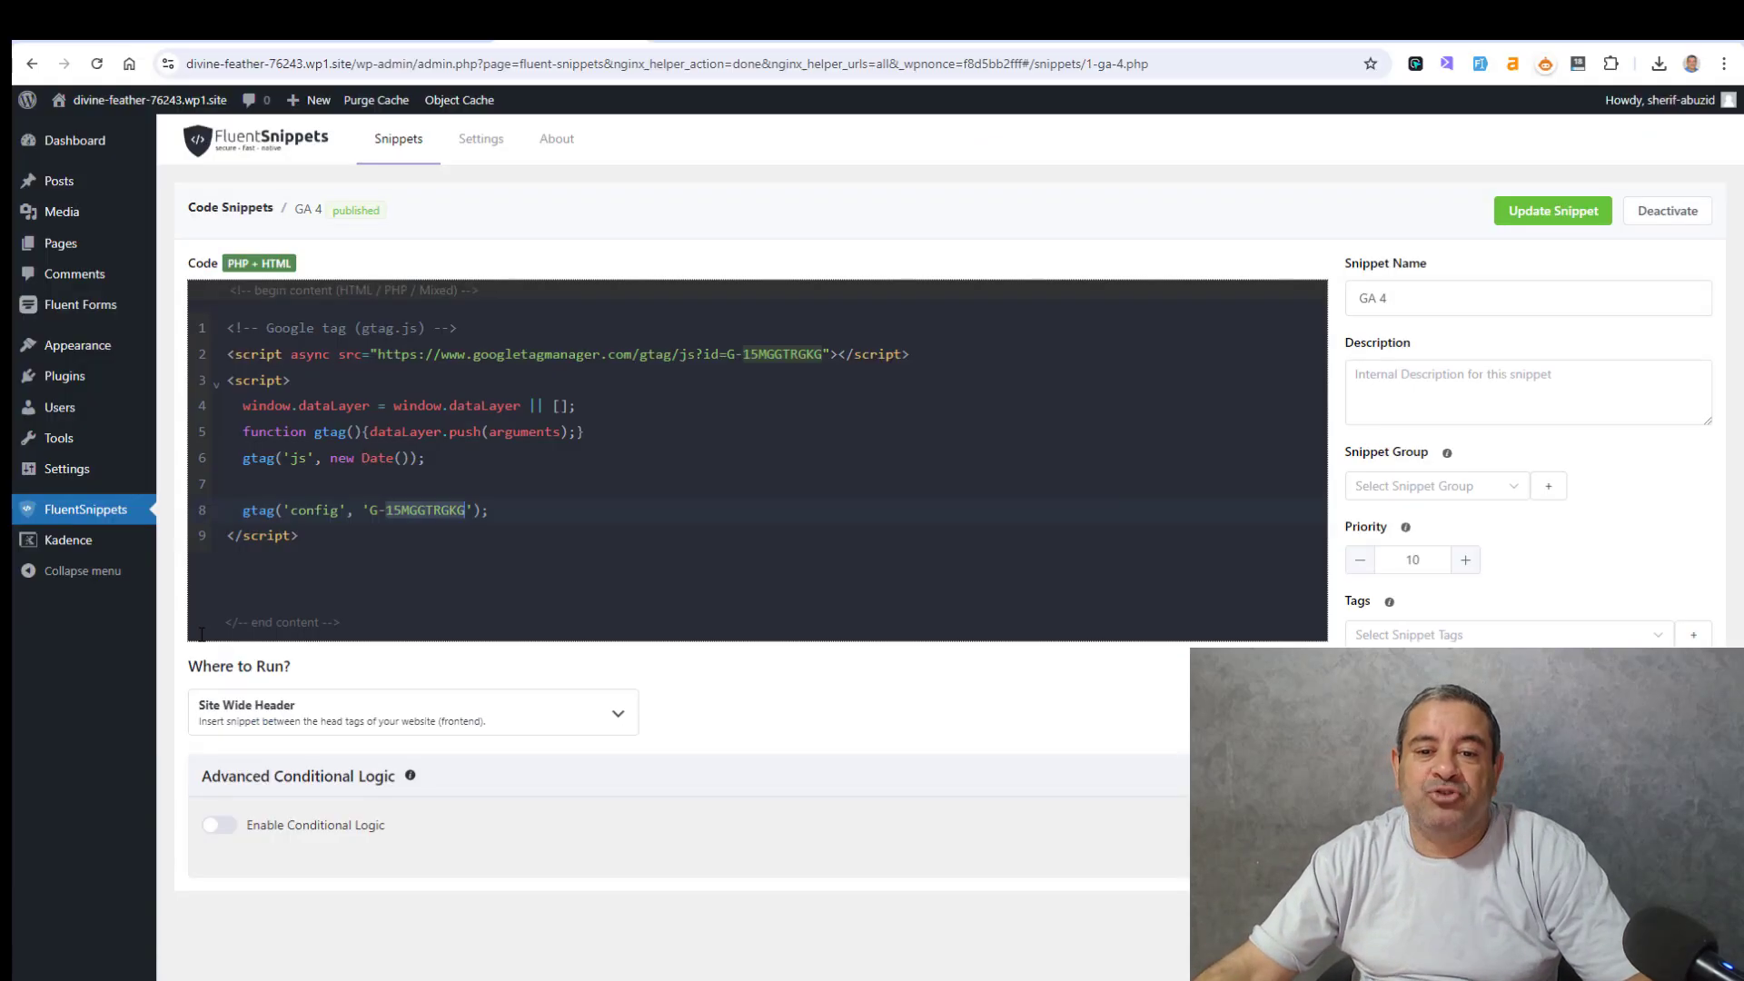
mouse_move(854, 279)
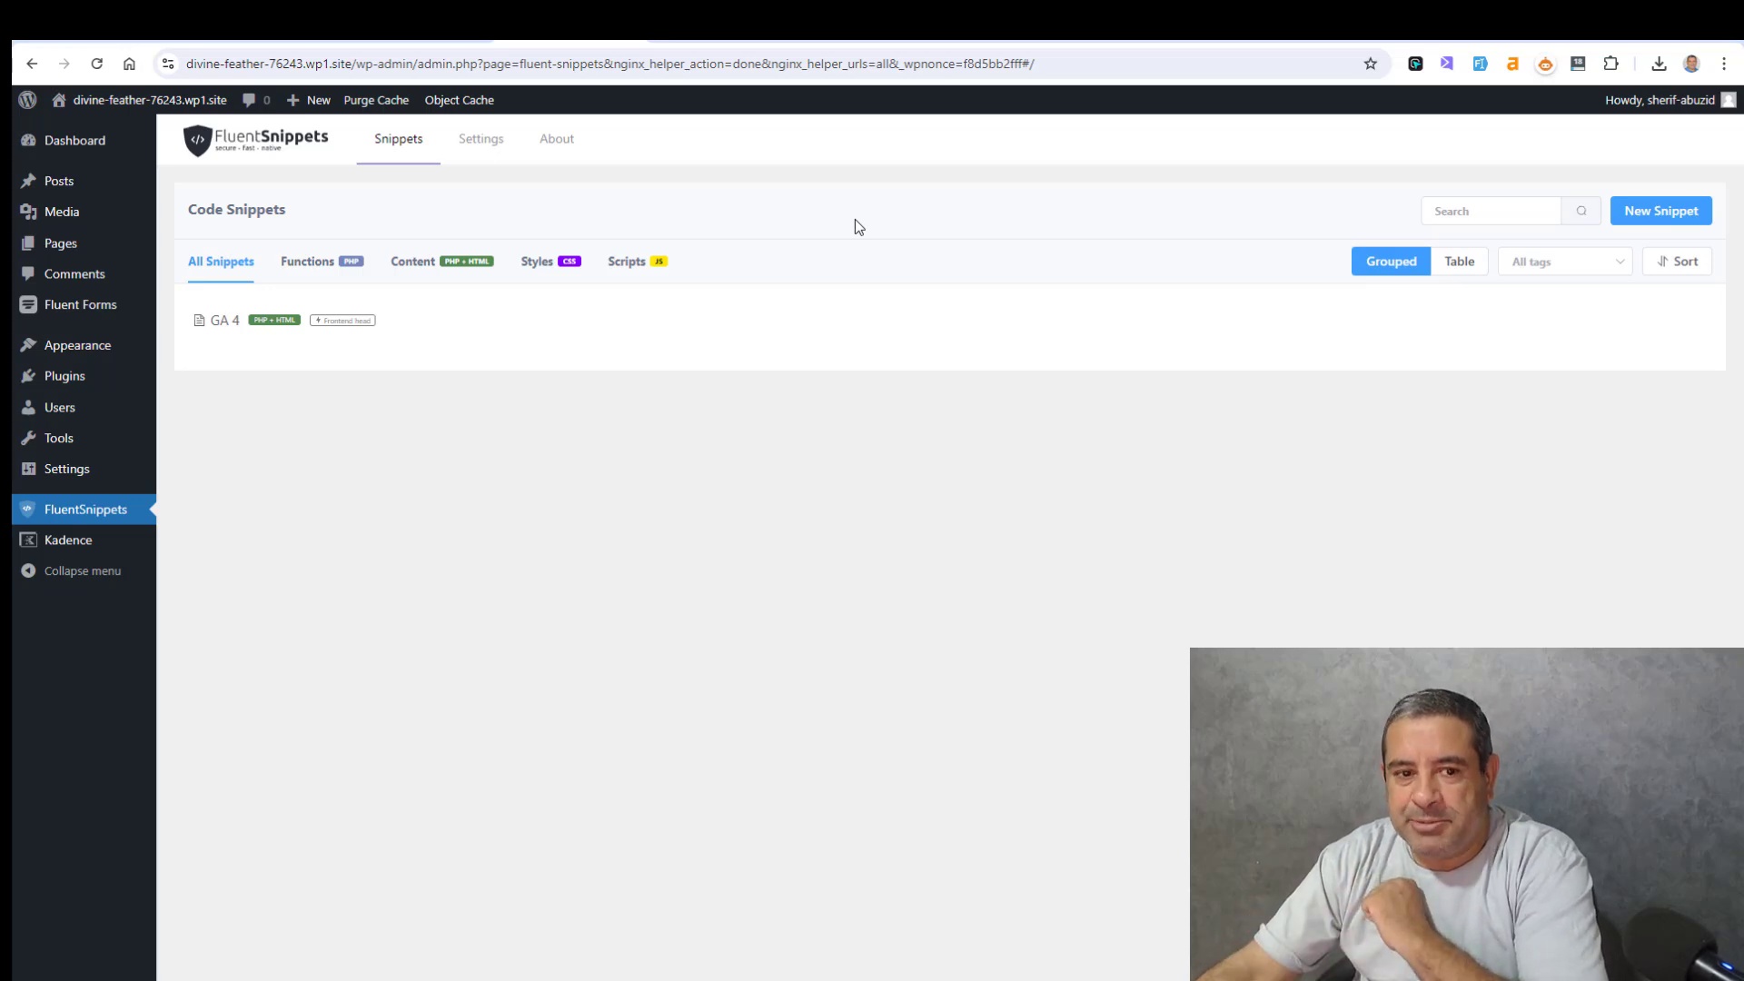
mouse_move(622, 504)
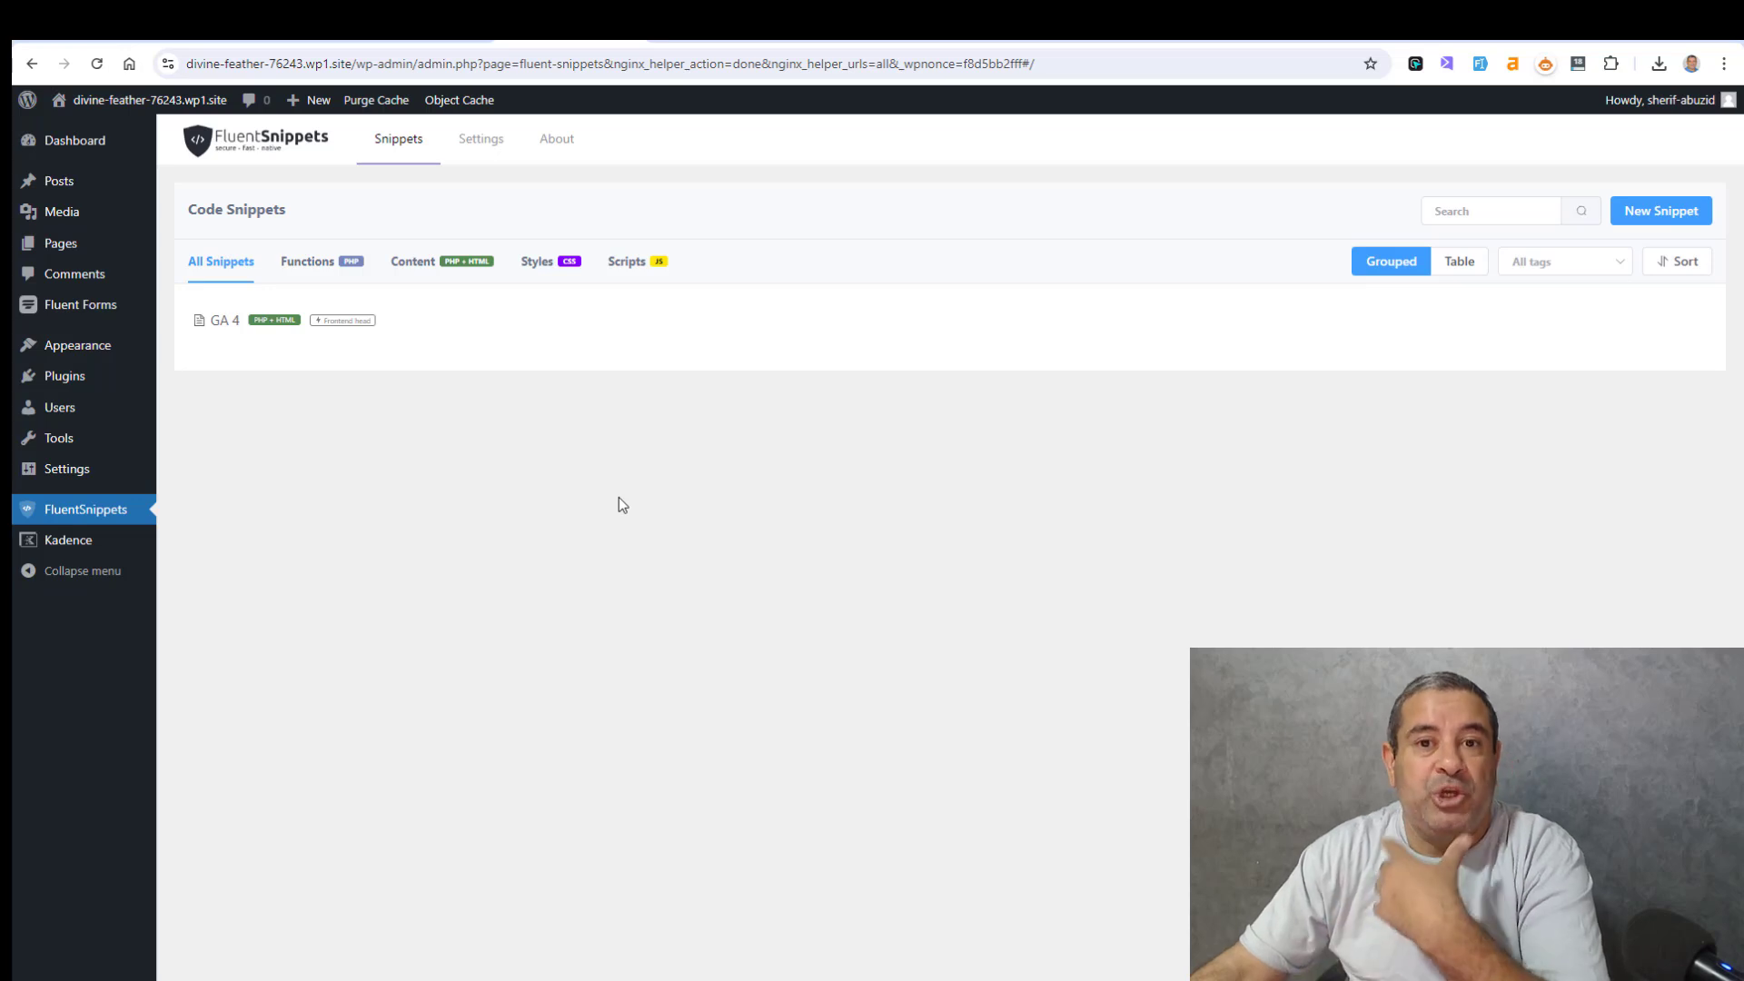
mouse_move(269, 268)
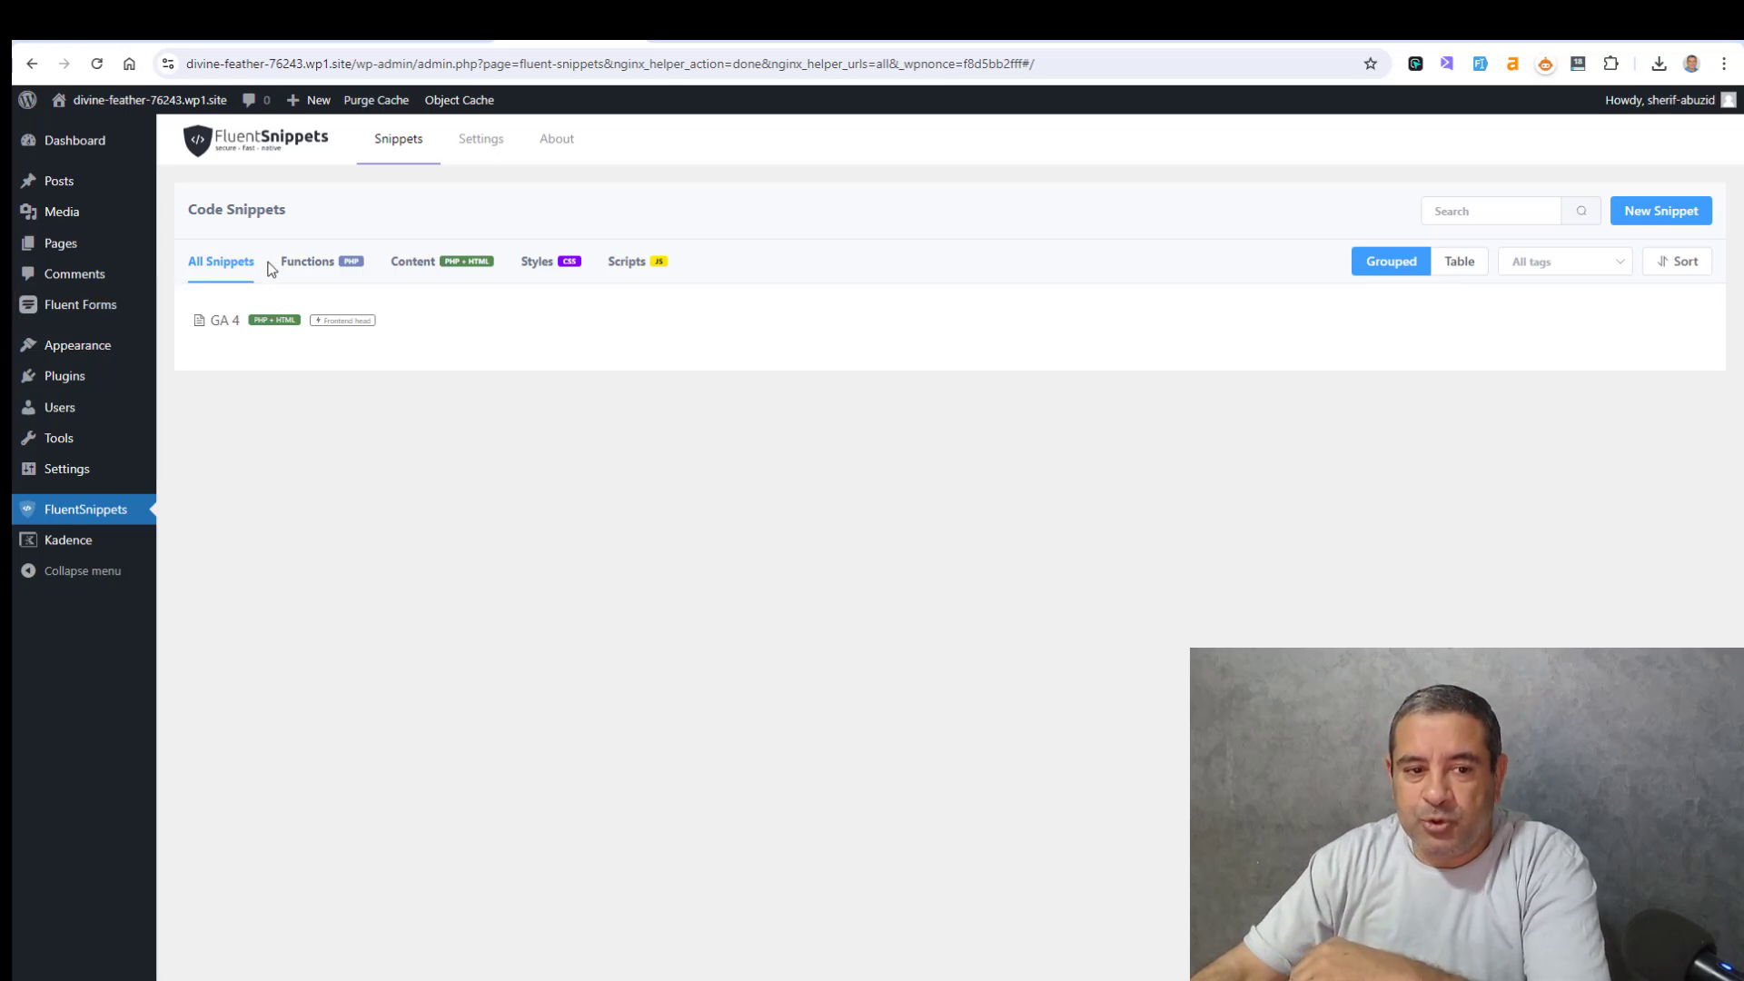
left_click(412, 262)
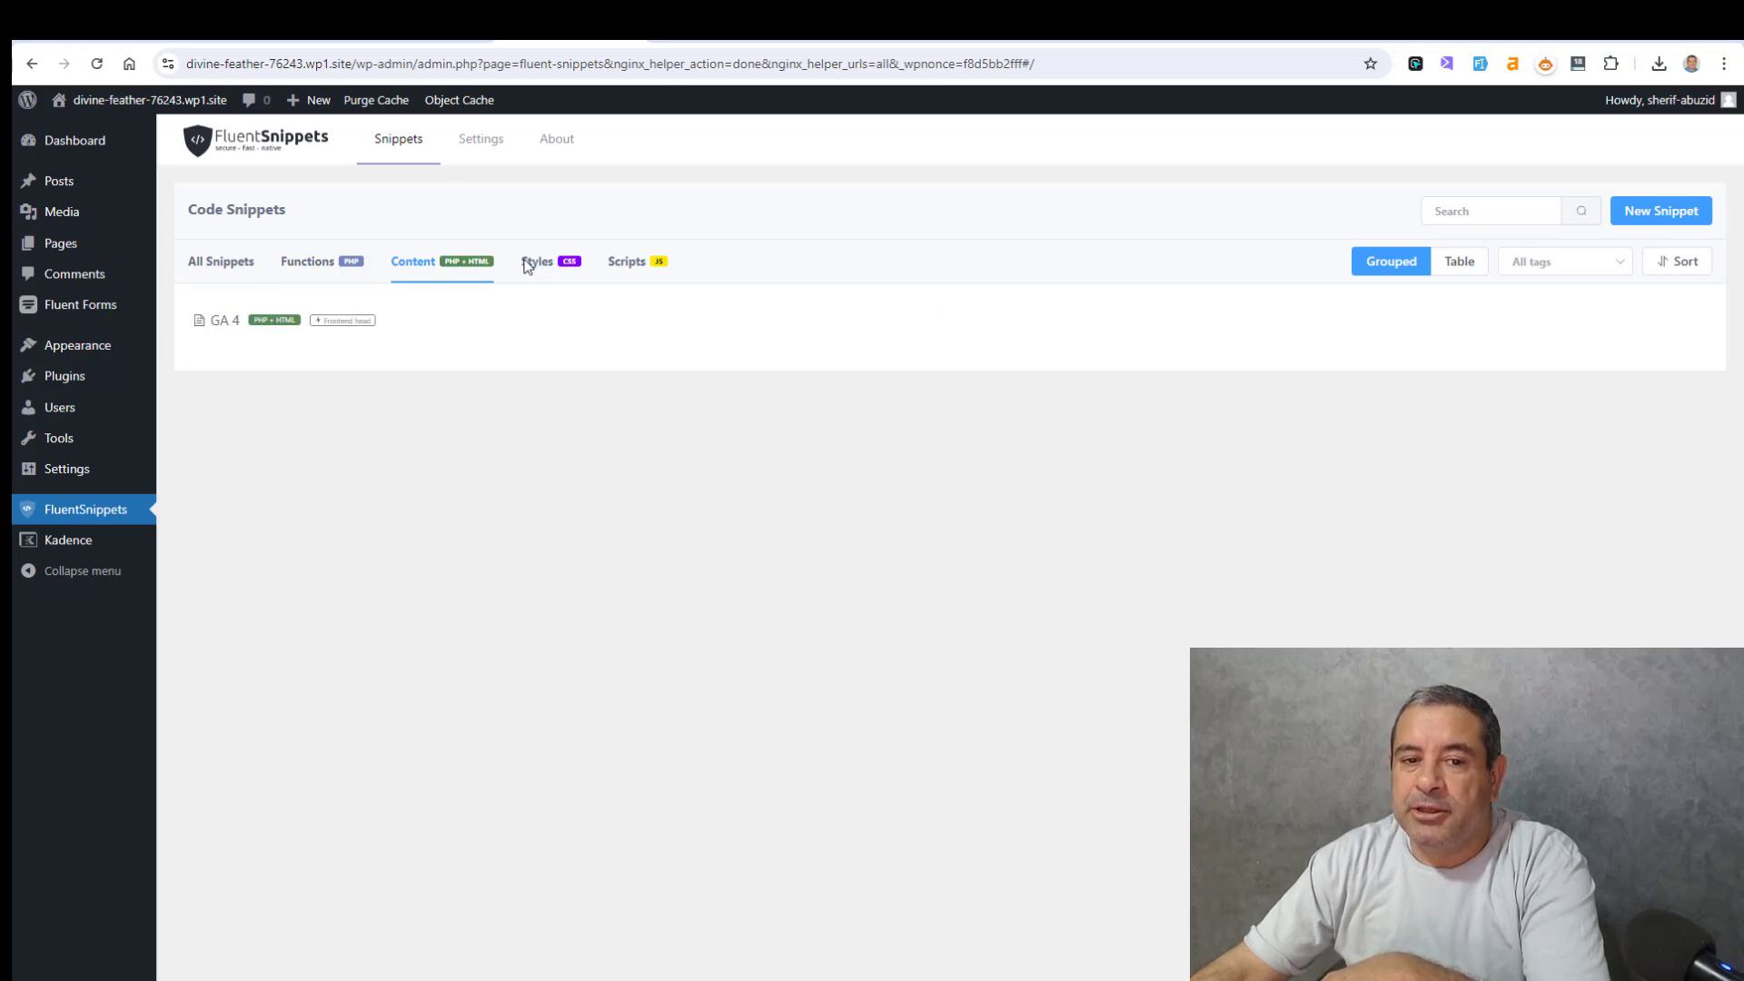
left_click(539, 261)
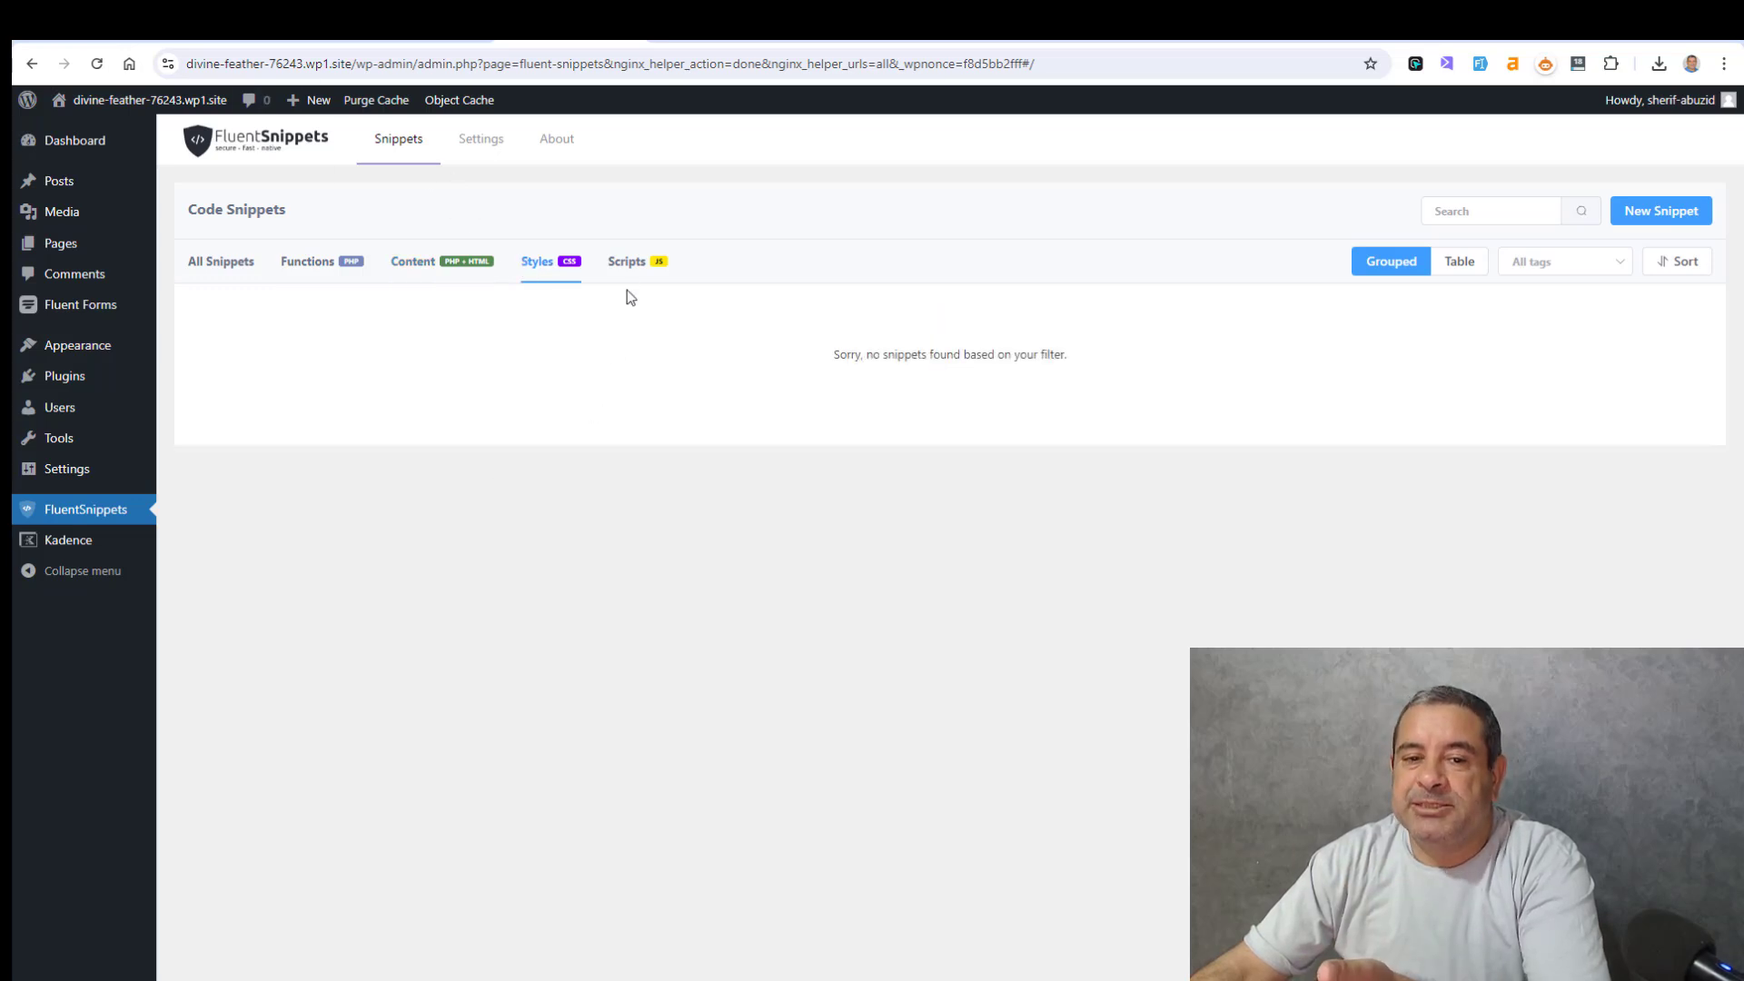
left_click(626, 261)
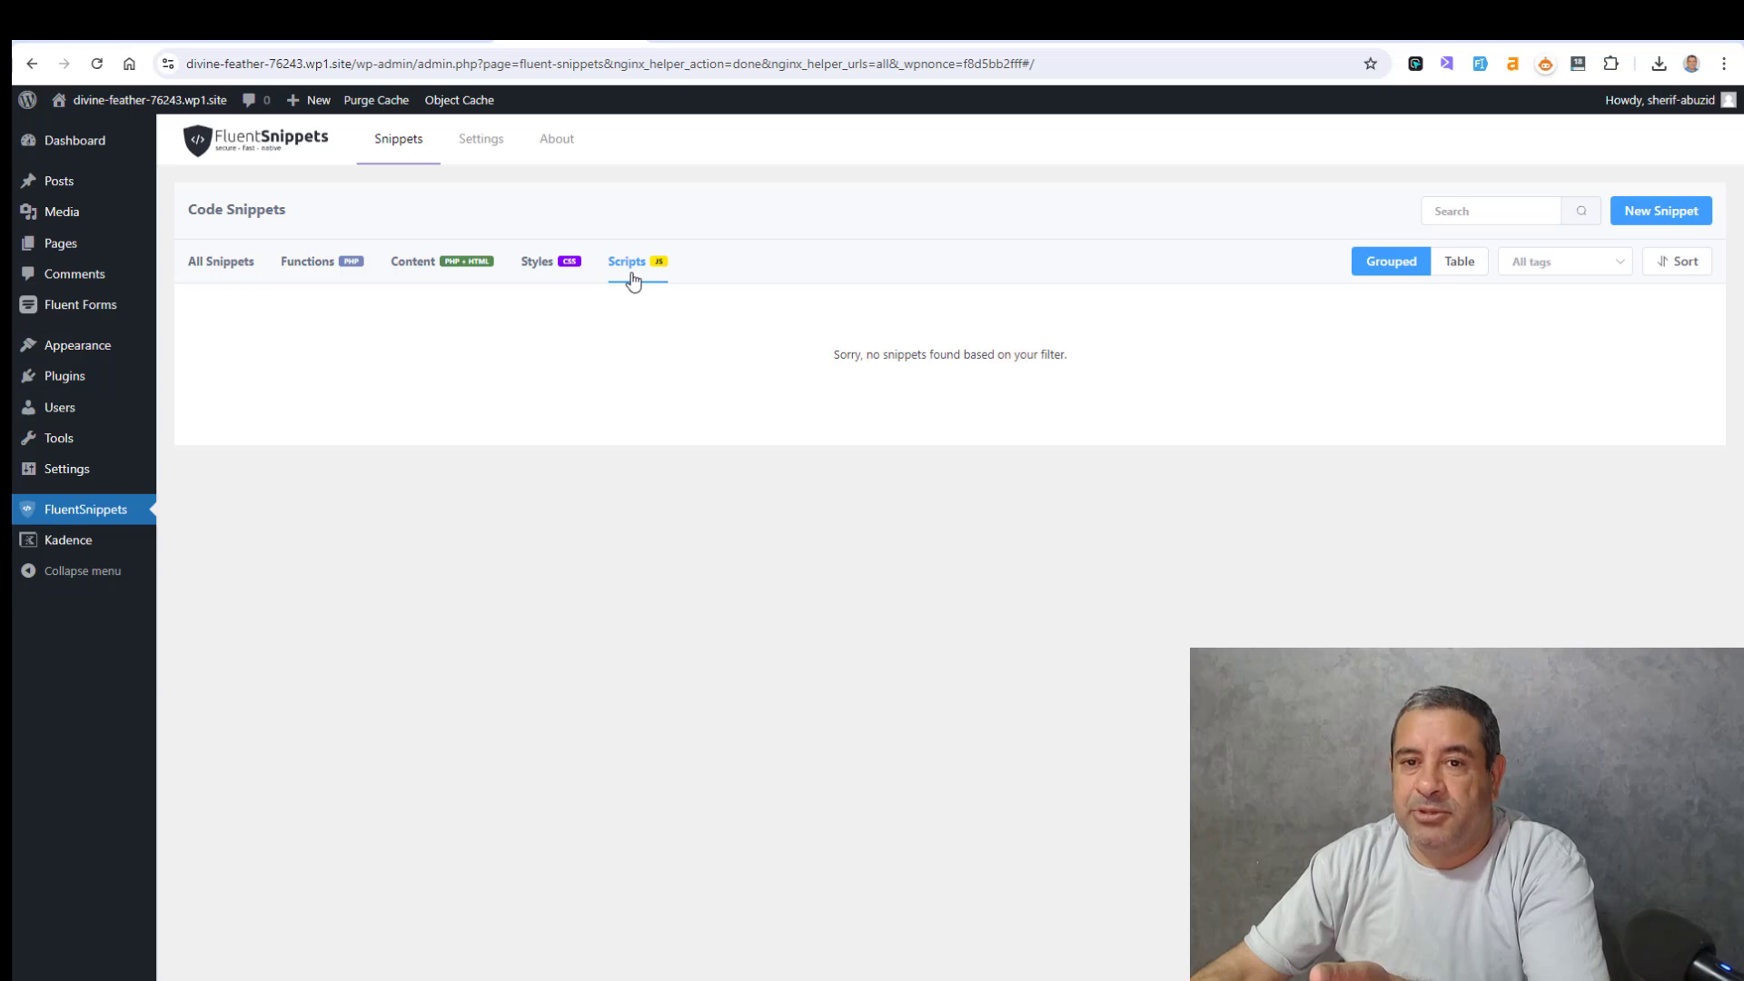
left_click(219, 261)
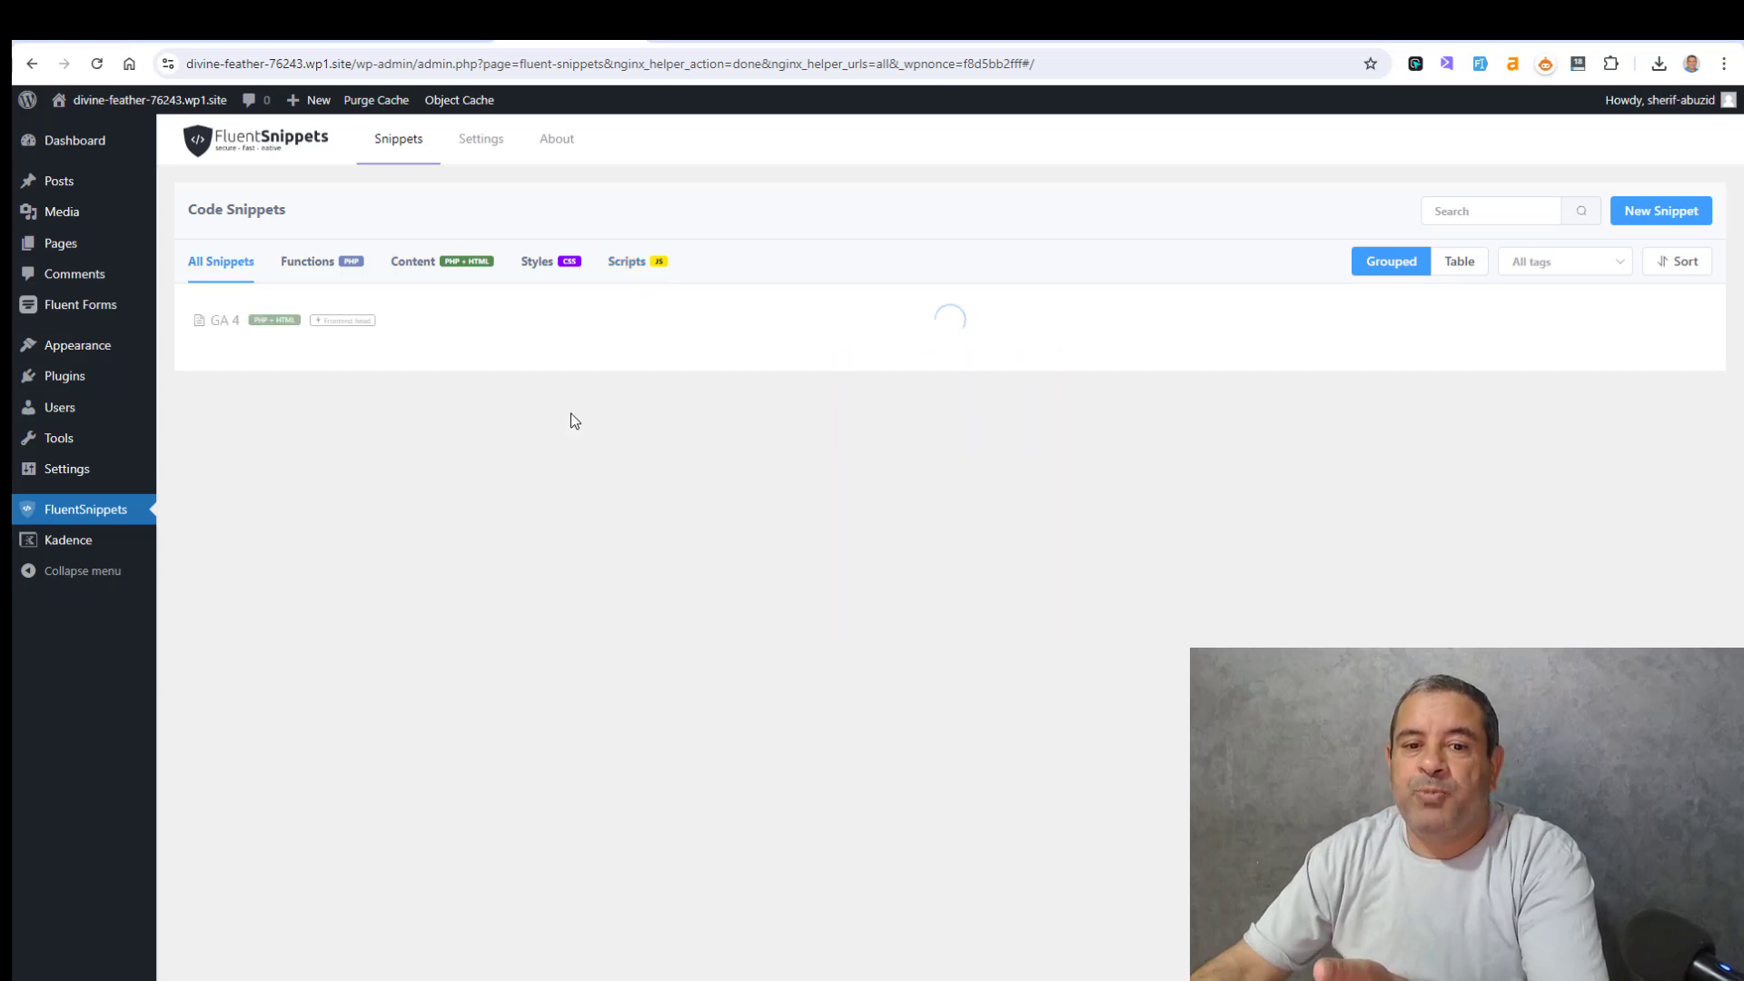